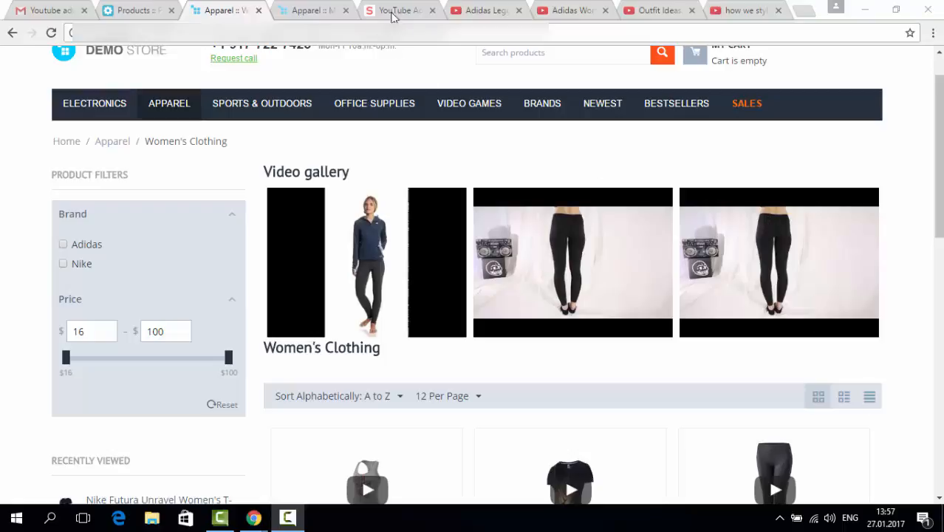
Step: Glance at the YouTube add-on page and leggings video, then return to the Women's Clothing products
click(399, 10)
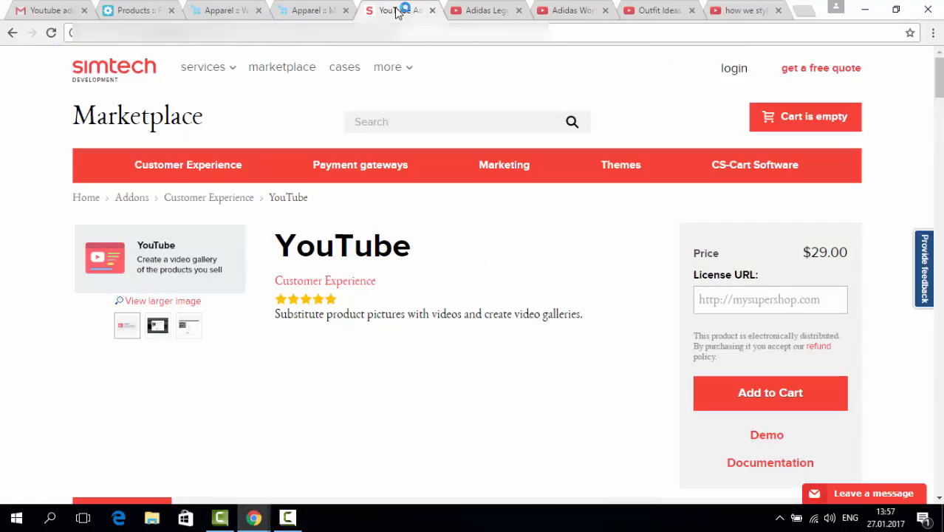
click(484, 11)
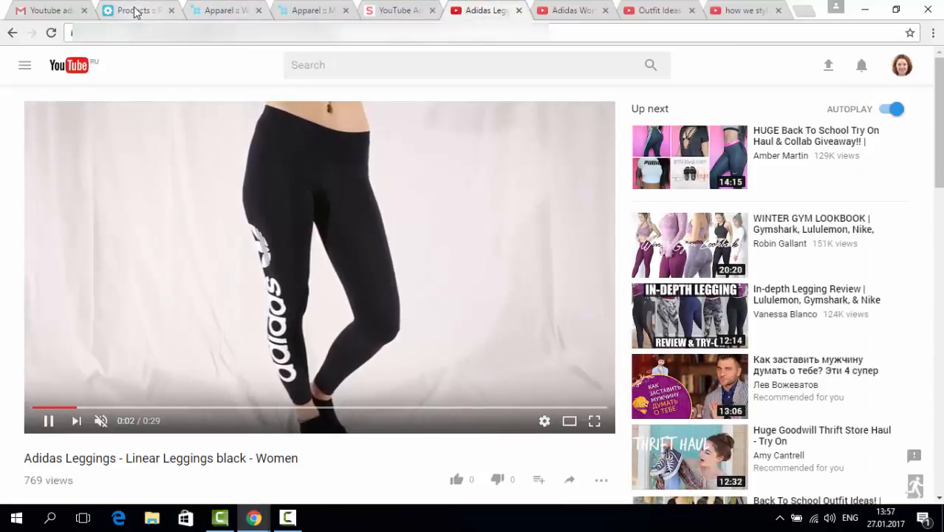
click(222, 10)
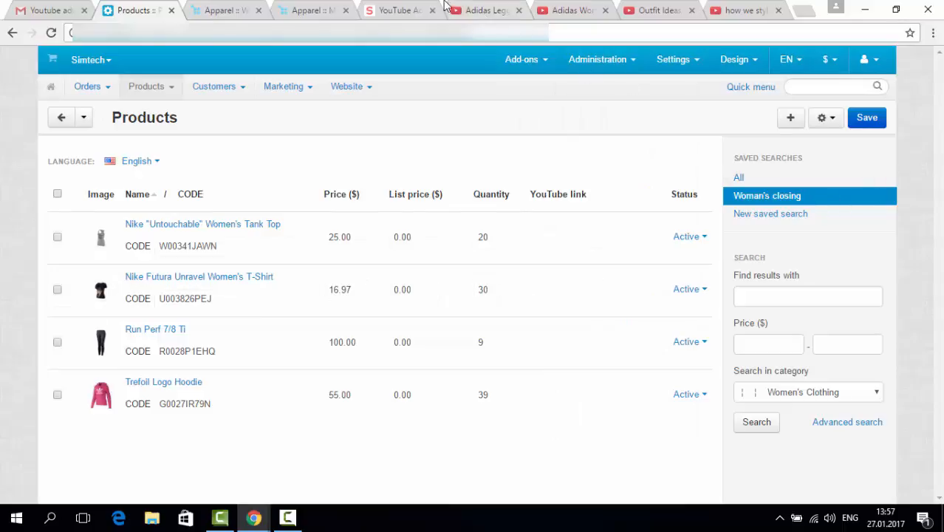
Step: Give Run Perf 7/8 Ti the YouTube link 5i7hcH6PY2A and save it
click(484, 10)
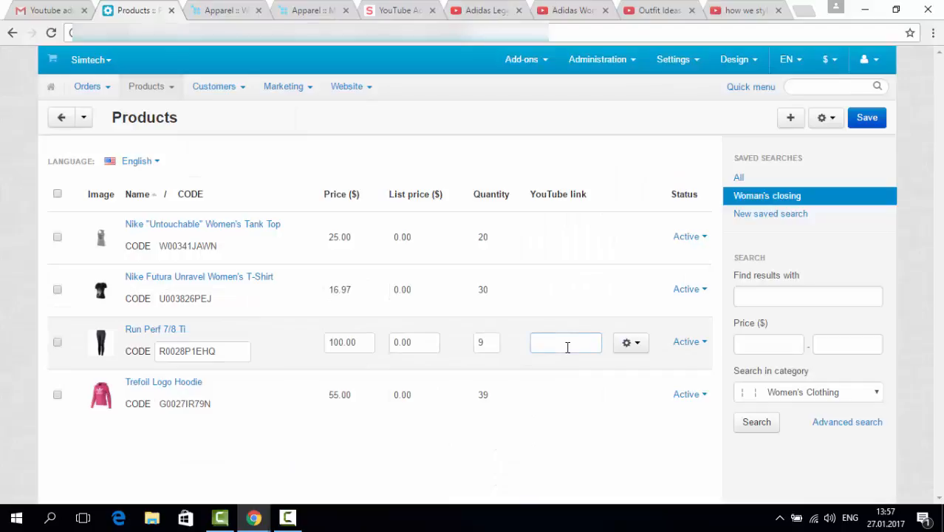
text(5i7hcH6PY2A)
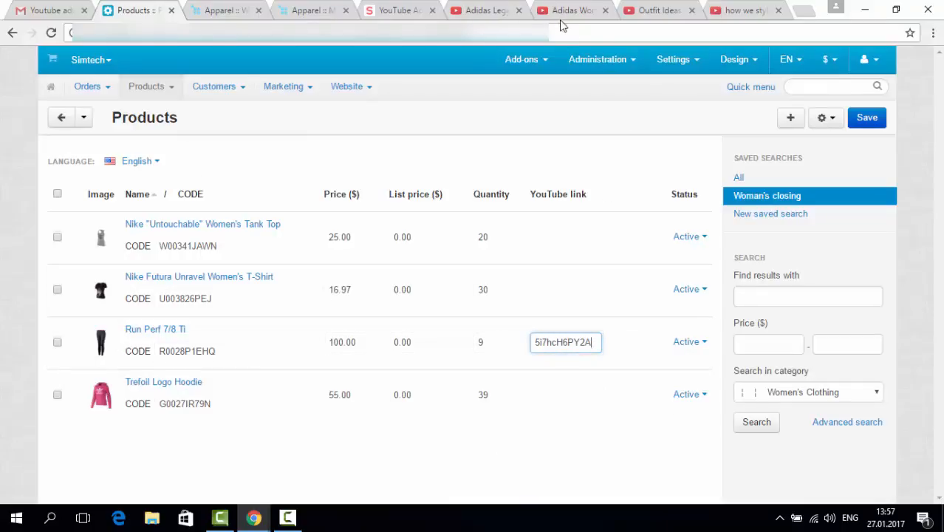
click(572, 10)
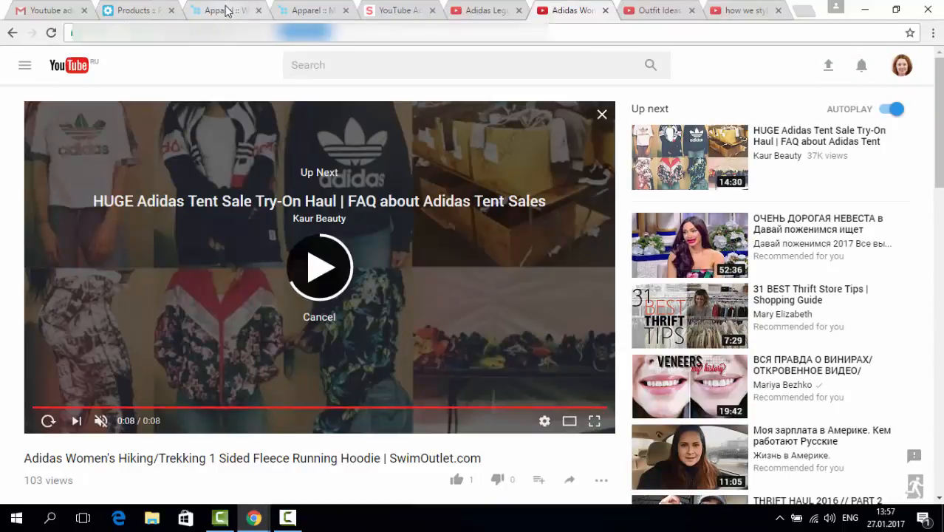
click(137, 9)
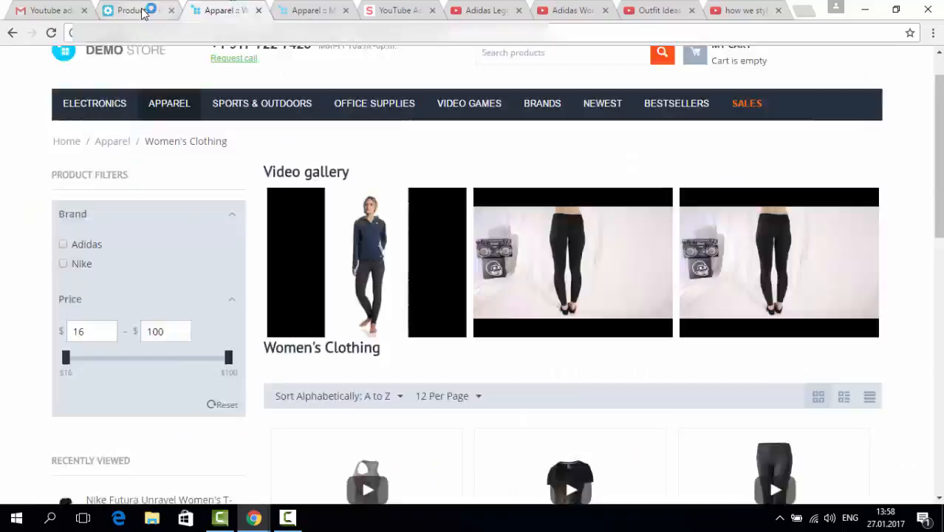
click(137, 10)
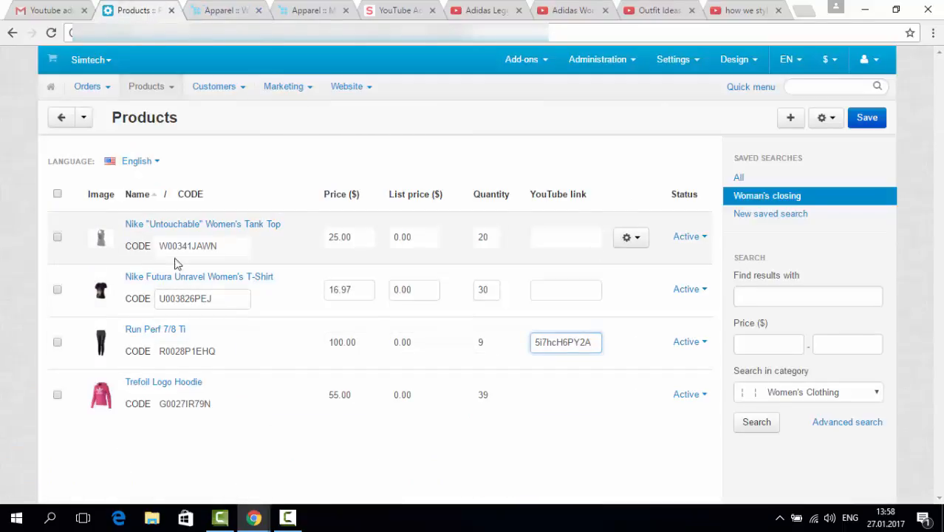
click(199, 276)
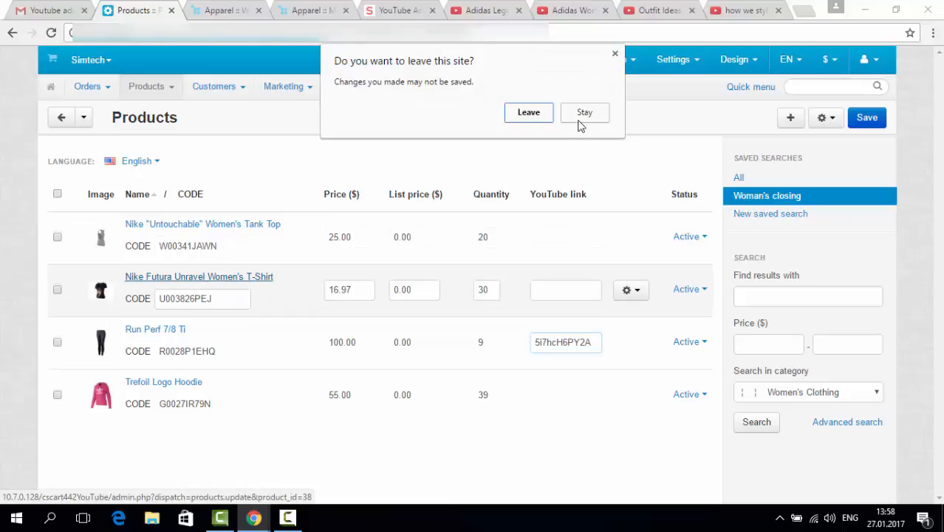
click(528, 111)
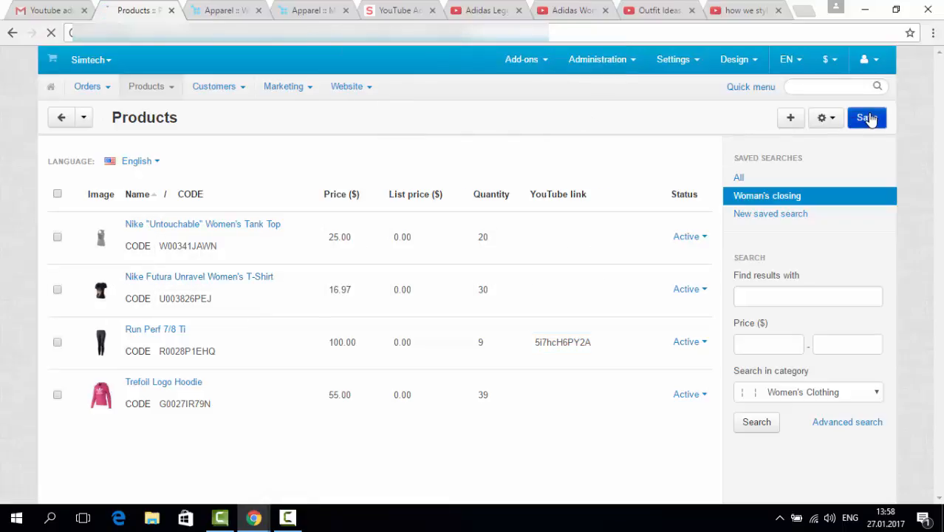
click(867, 118)
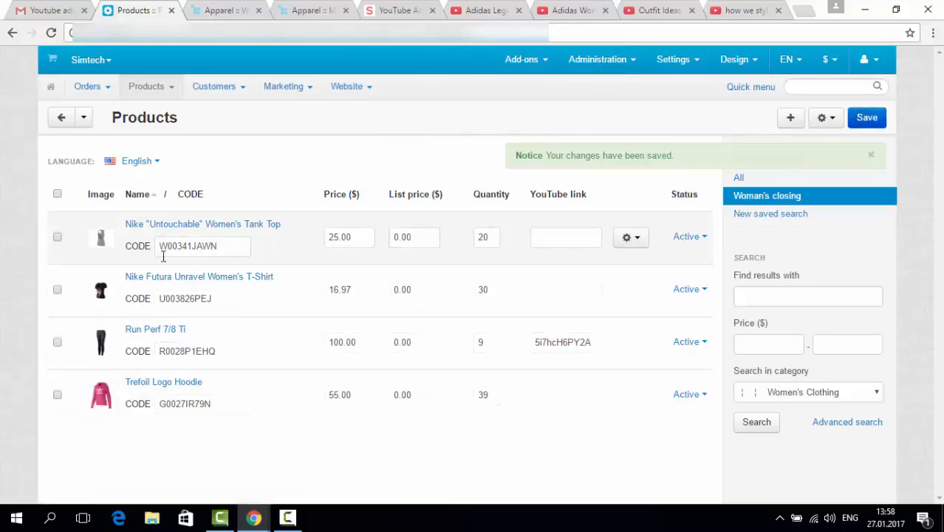
Step: Set the T-Shirt's YouTube link to -dTrg3OLi_s, showing the video in place of the main image
click(199, 276)
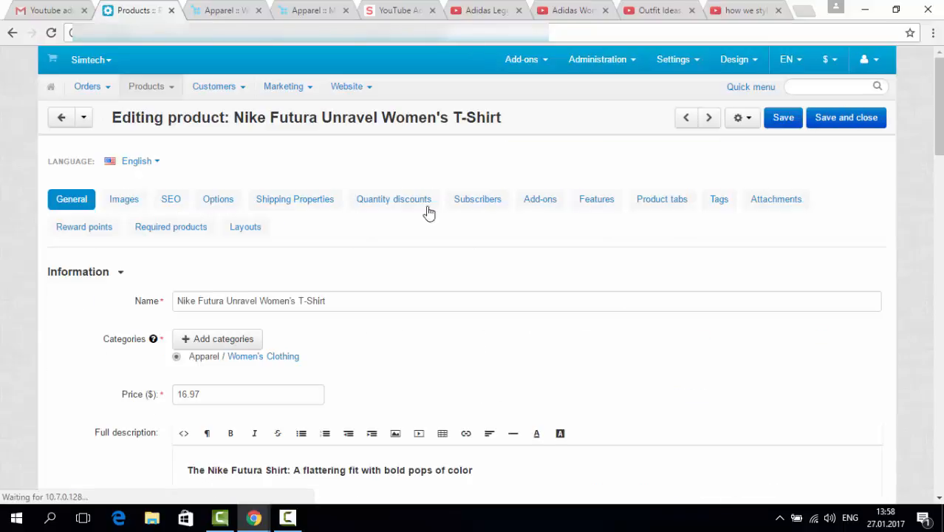
click(540, 199)
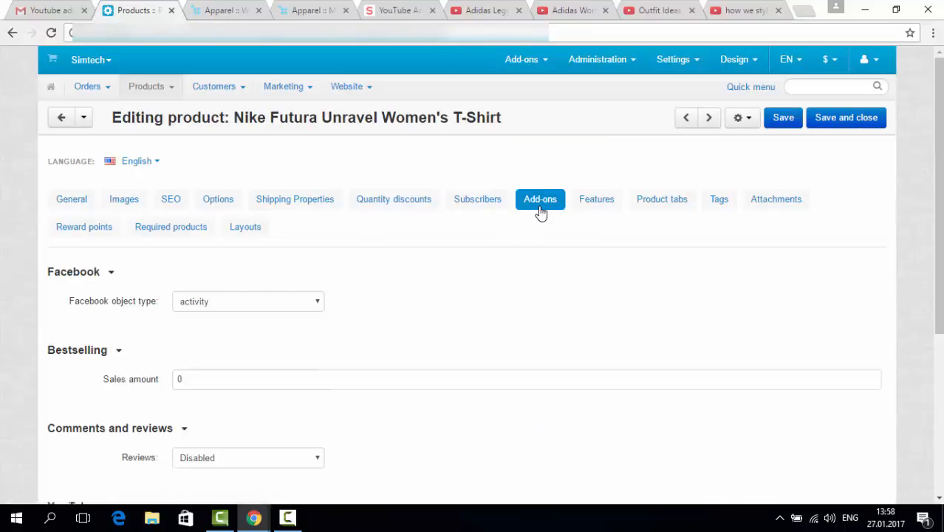
scroll(down, 3)
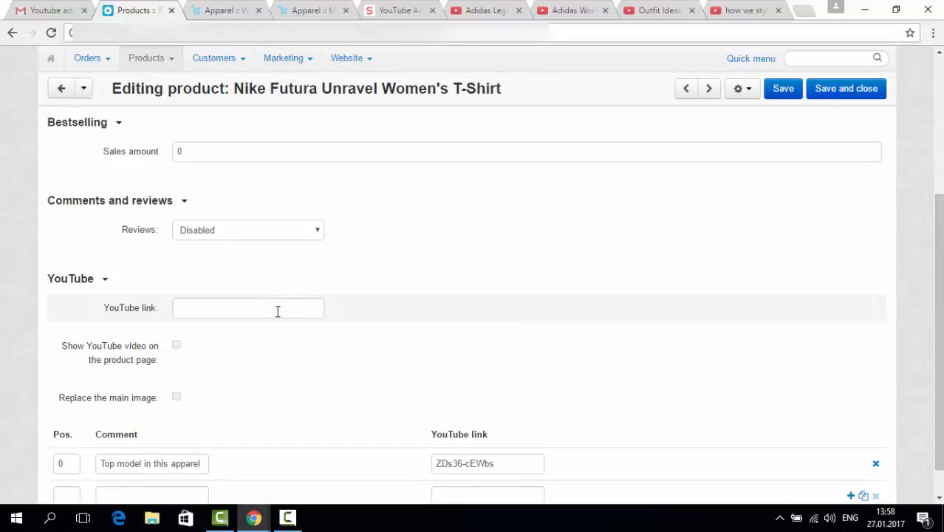
text(-dTrg3OLi_s)
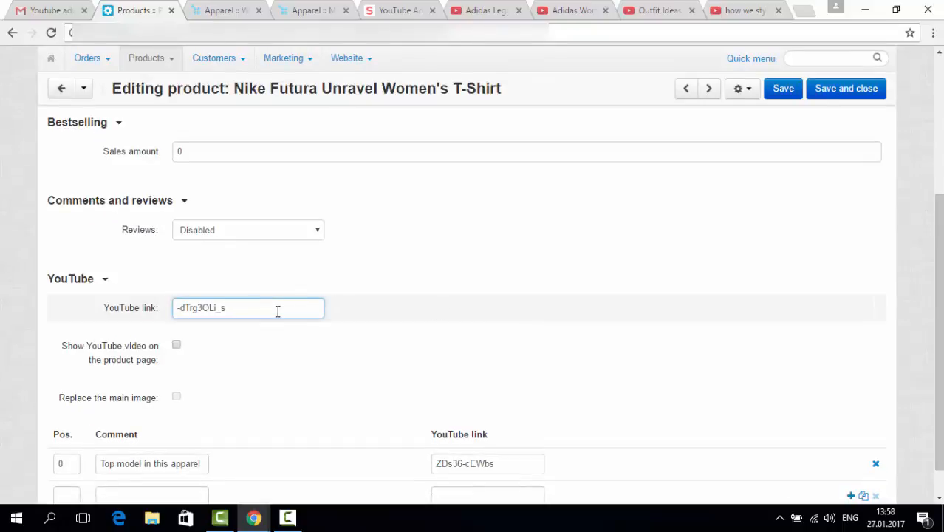
mouse_move(68, 369)
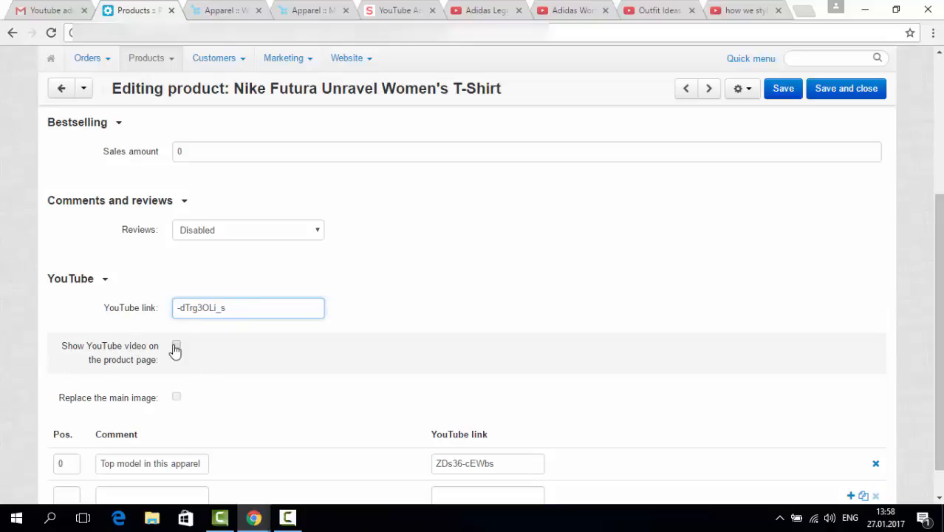
click(176, 345)
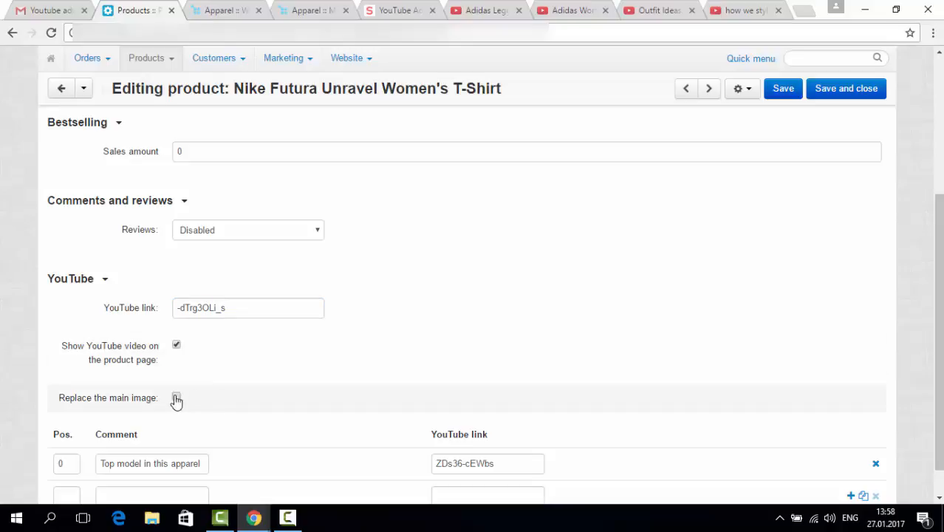
click(176, 397)
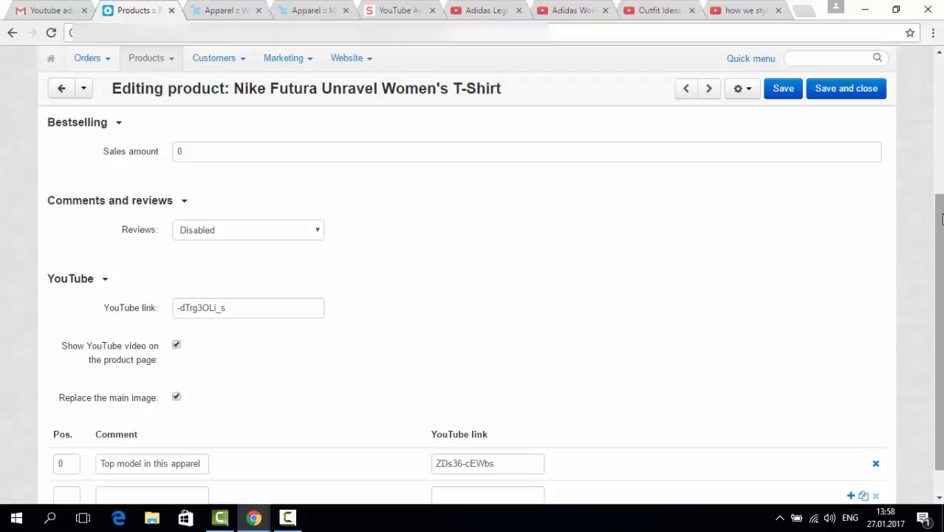
Step: Add a second video stU-XKl1Ao8 commented 'Famous blogger' at position 20
scroll(down, 3)
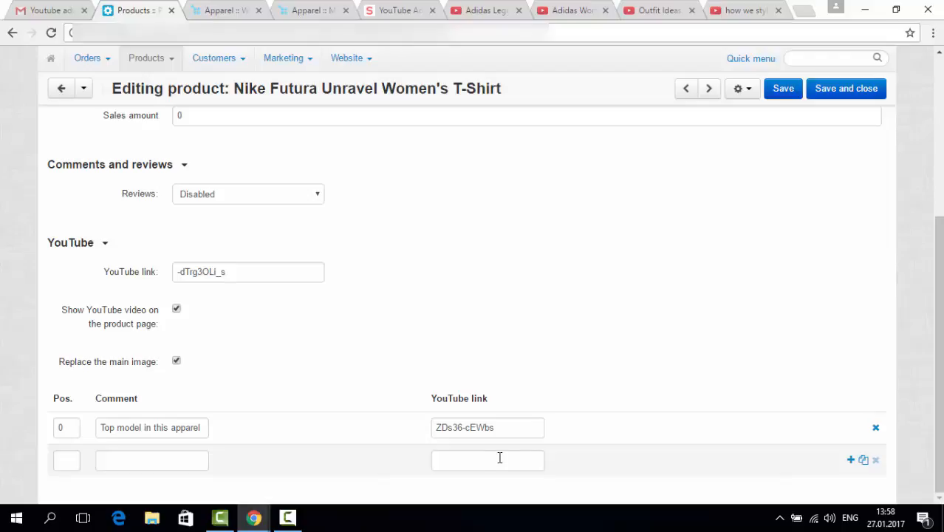
click(658, 11)
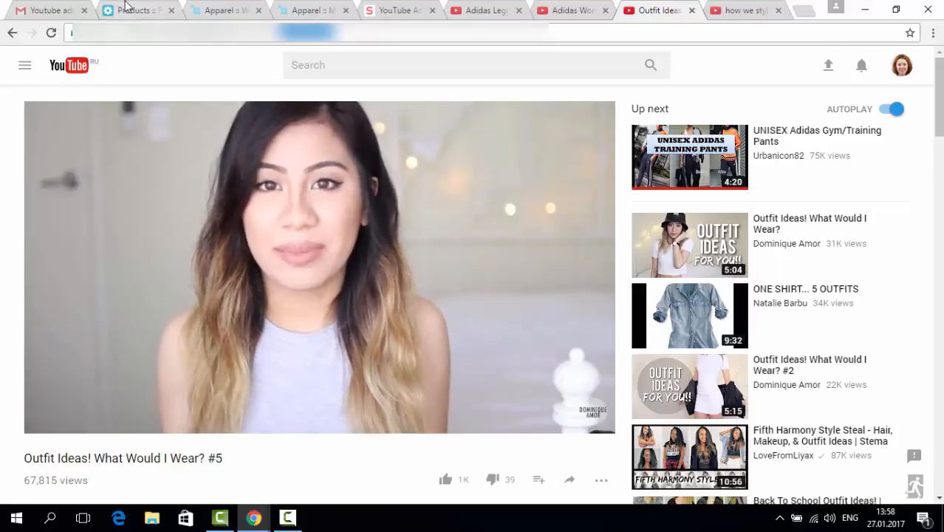
click(137, 10)
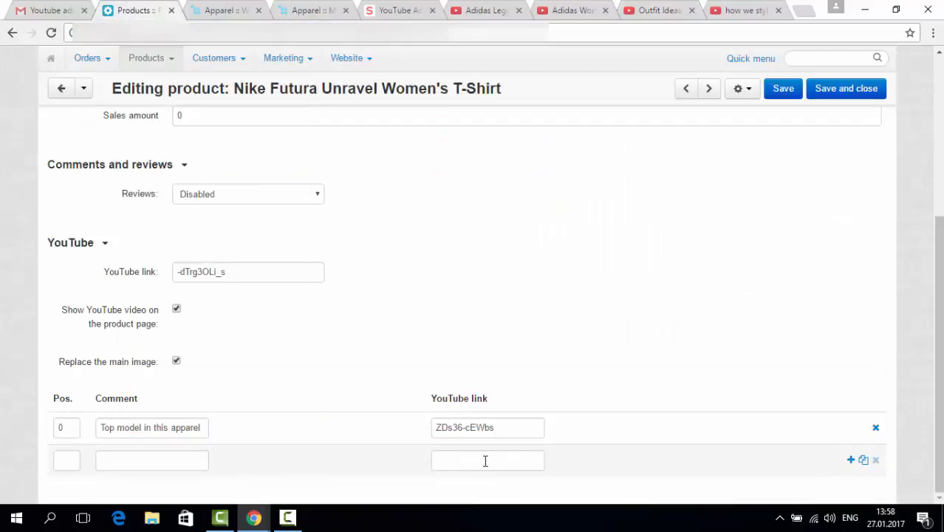
text(stU-XKl1Ao8)
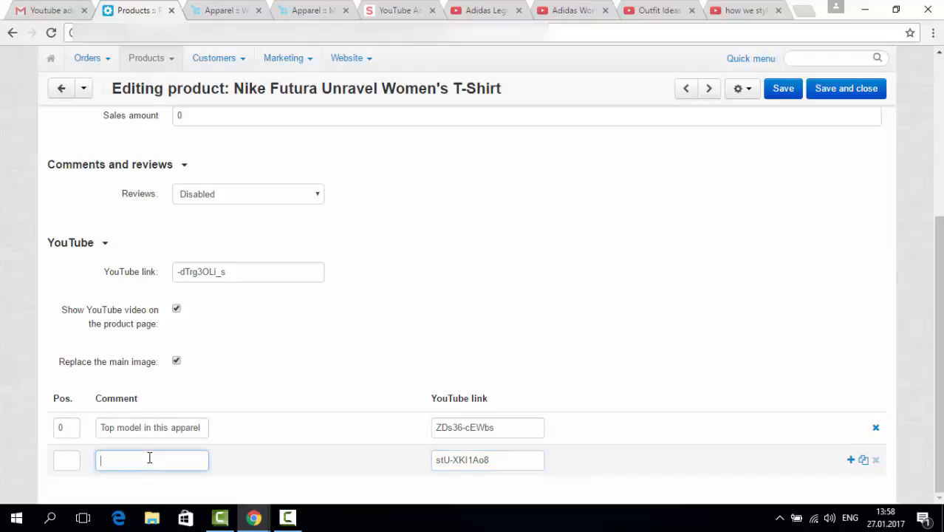
text(Famous)
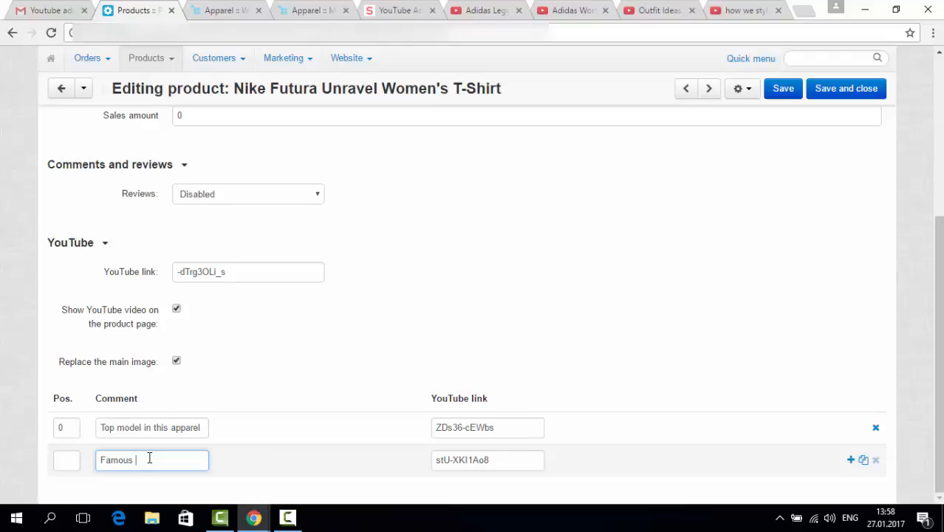
text(blogger)
click(66, 459)
text(20)
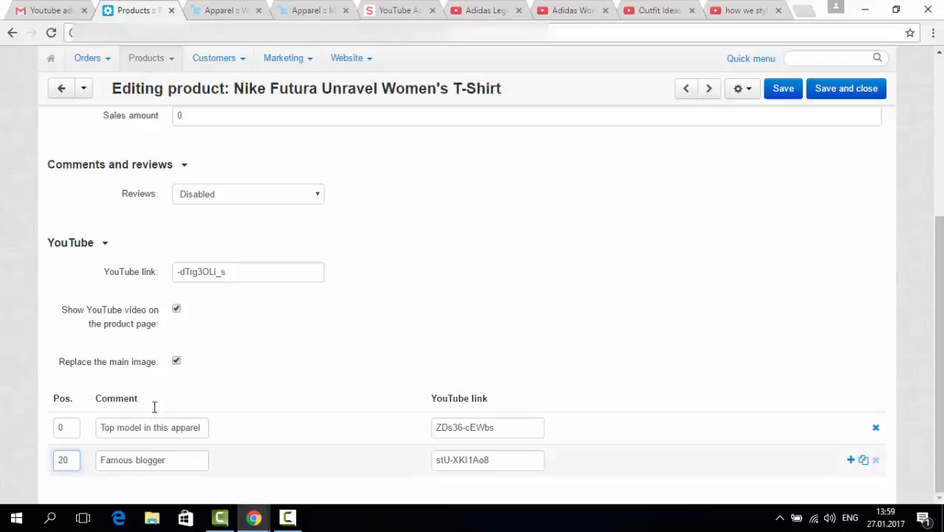
click(783, 88)
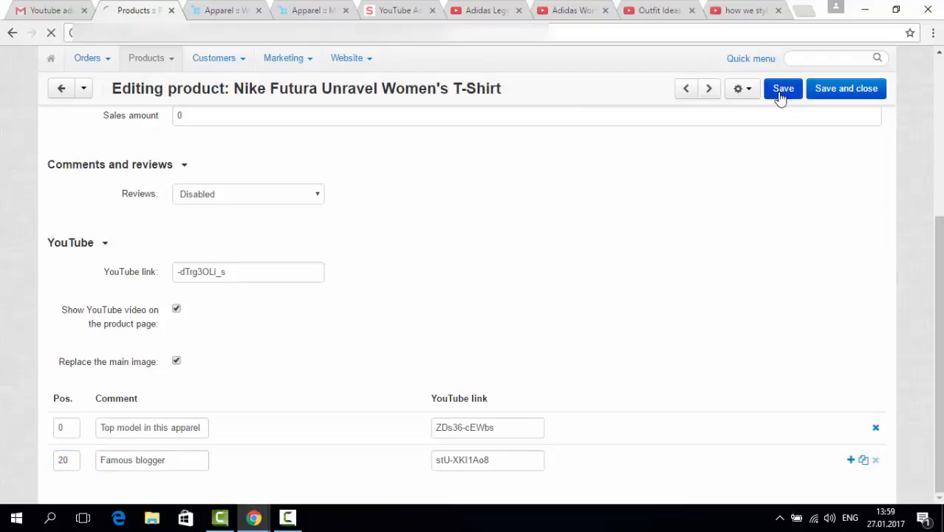
Step: Save the Nike Futura Unravel Women's T-Shirt's YouTube video settings
click(783, 88)
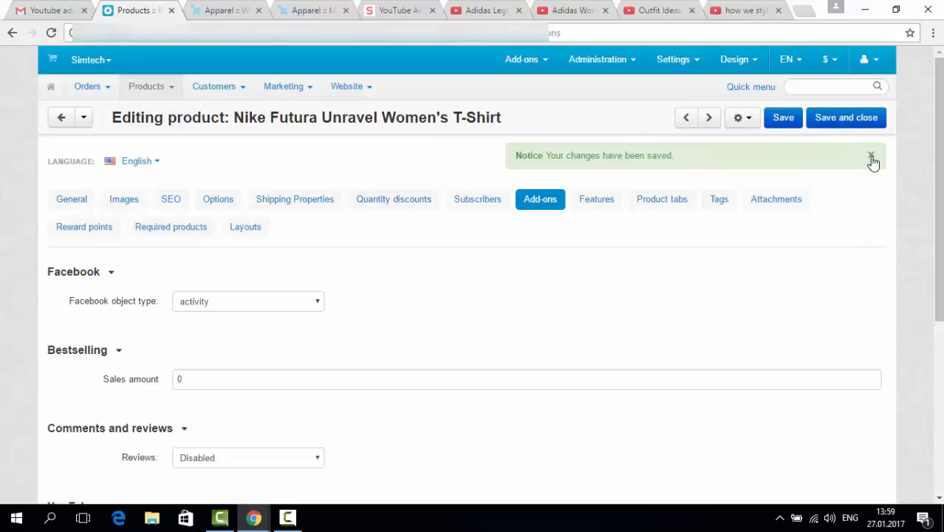
click(522, 59)
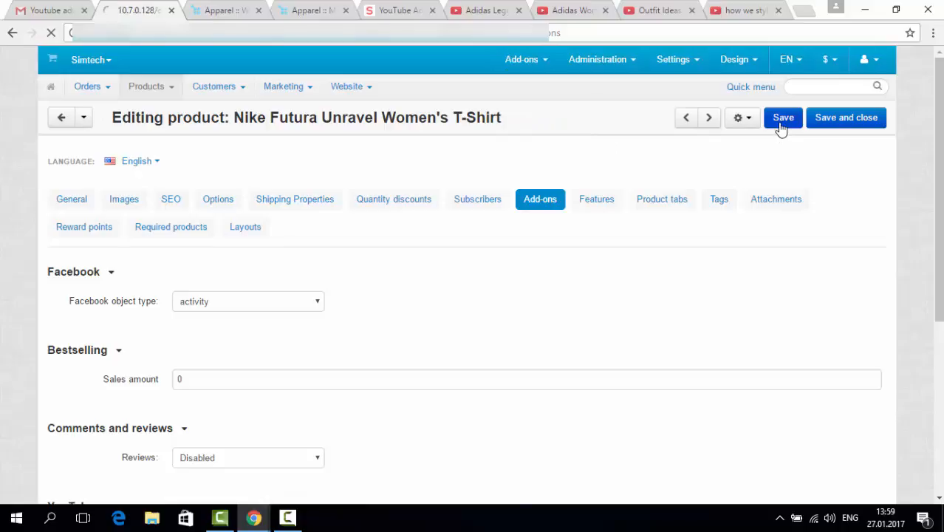
click(673, 59)
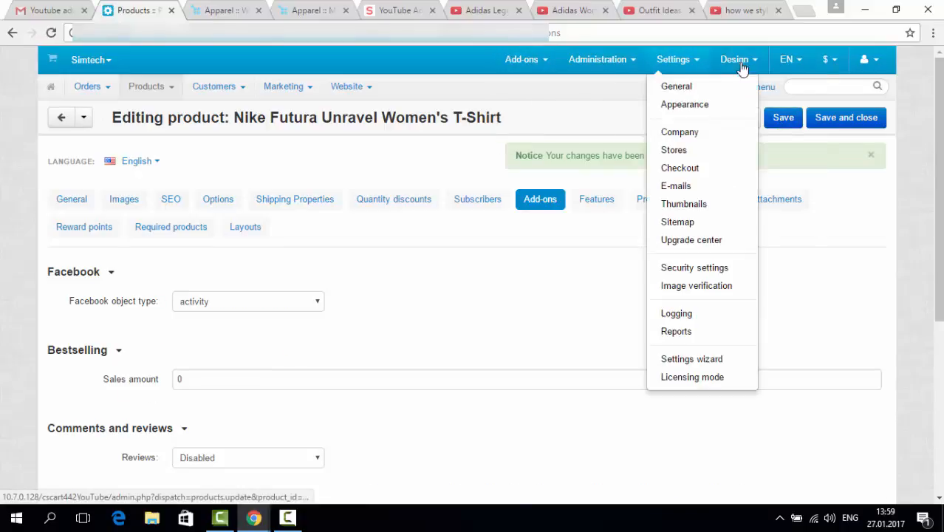
Step: Open the Main layout's Categories page in the storefront layouts editor
click(734, 59)
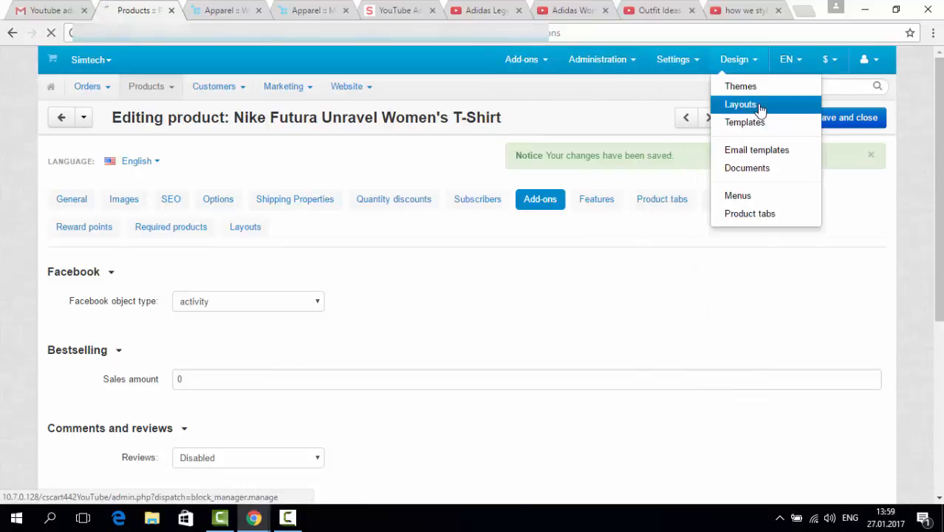
click(740, 103)
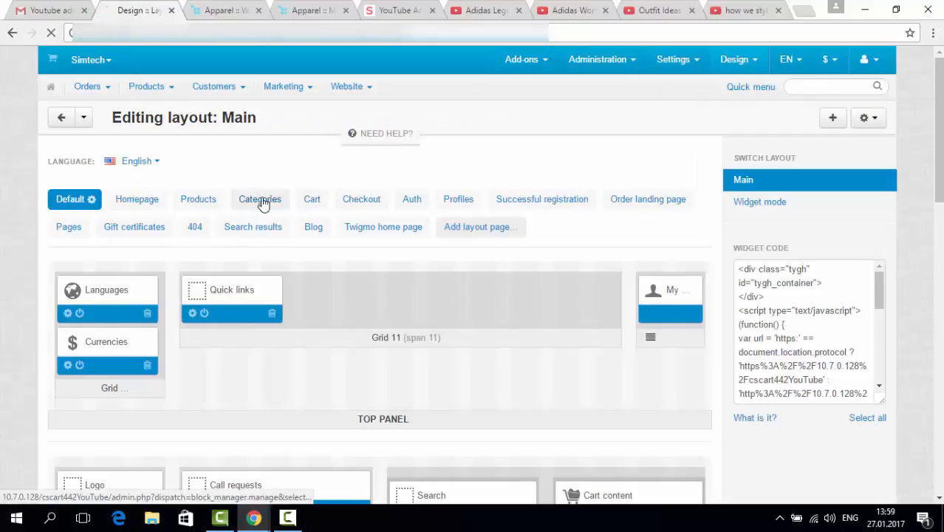
click(259, 198)
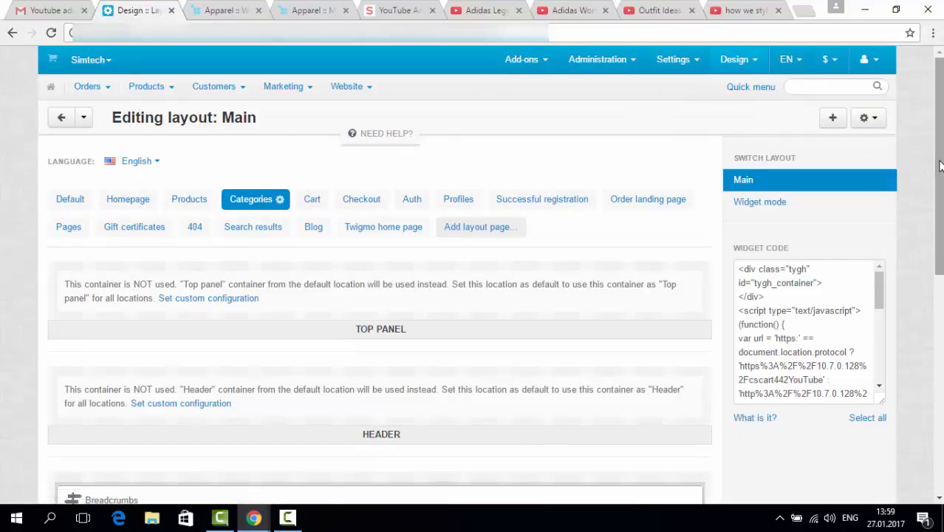
scroll(down, 3)
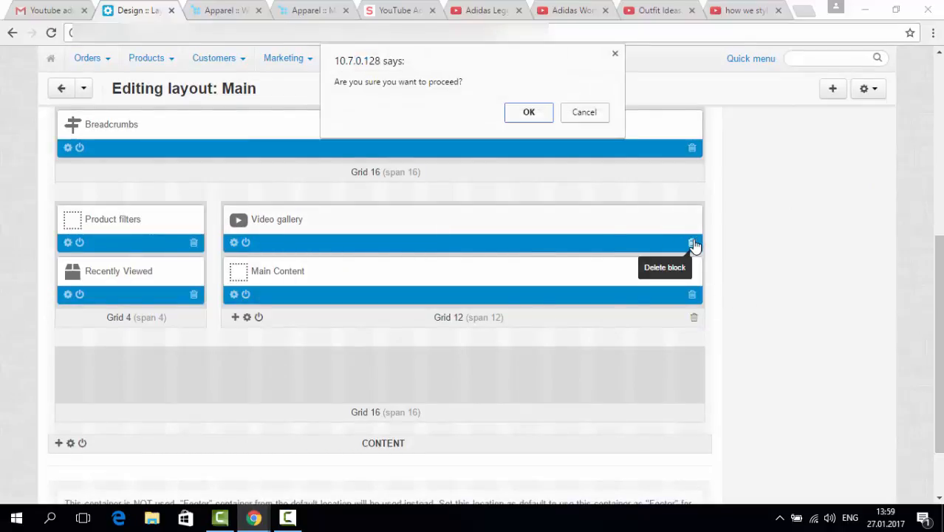
Step: Delete the old Video gallery block and create a new SD: YouTube block named Video gallery
click(529, 112)
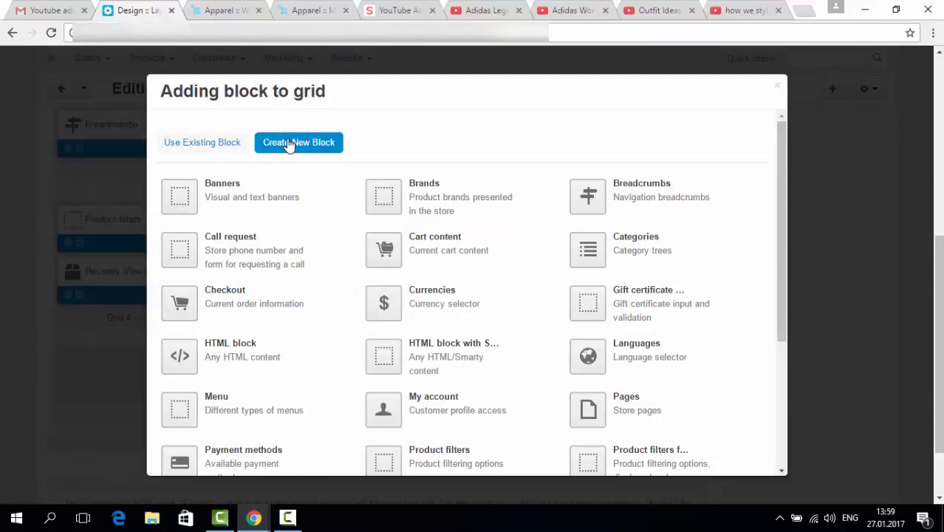
scroll(down, 3)
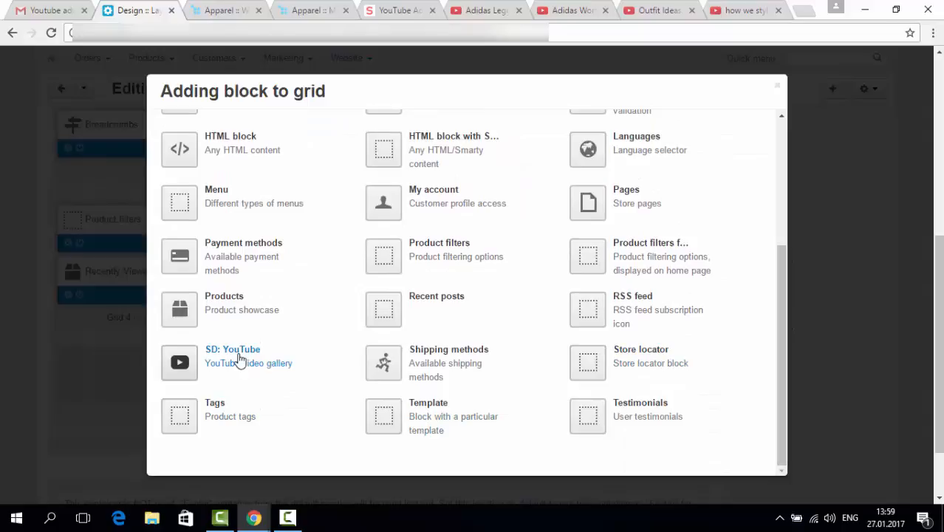
click(232, 356)
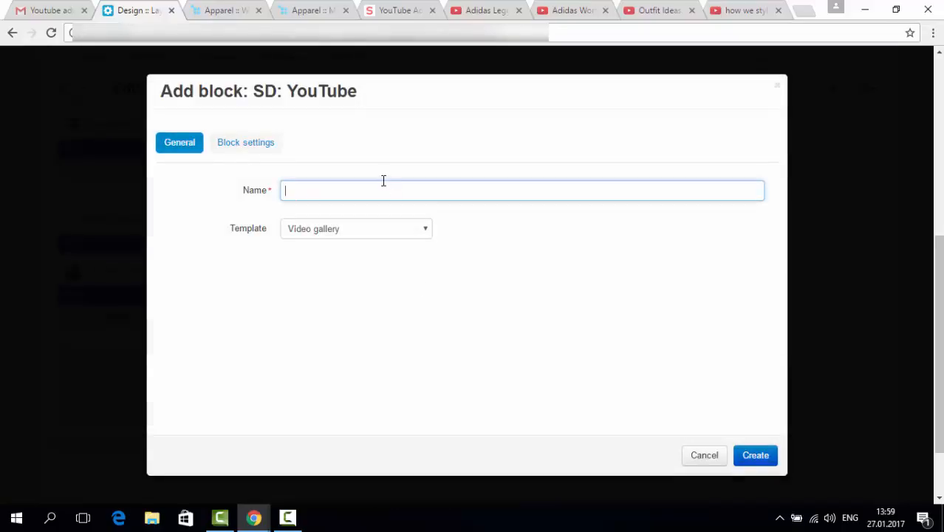
text(V)
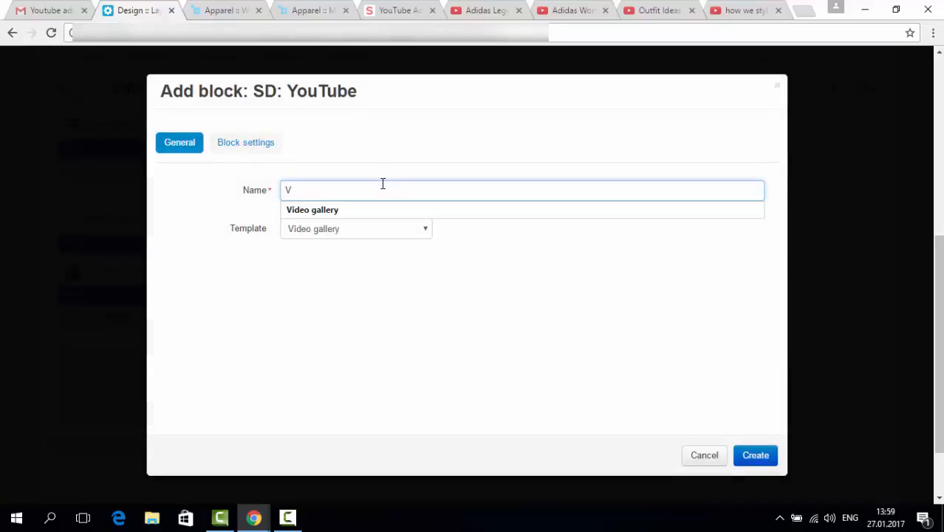
click(312, 210)
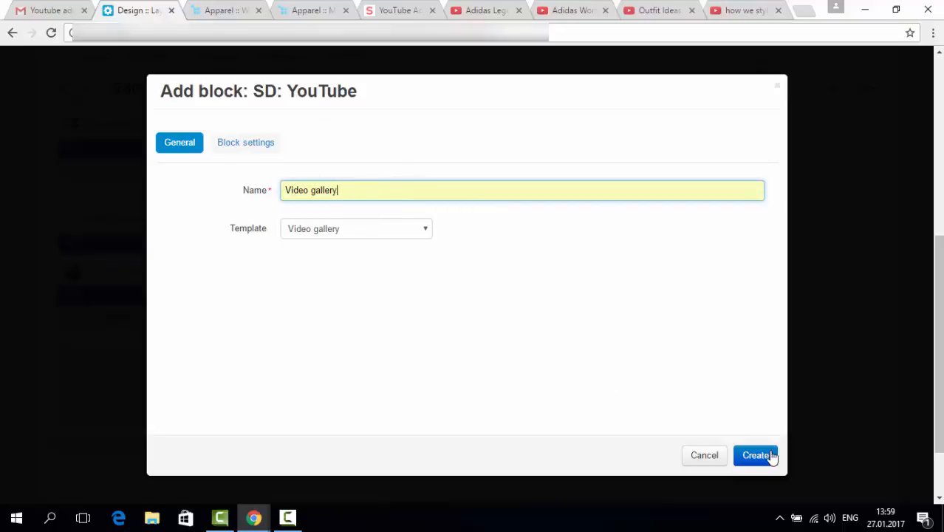
click(755, 455)
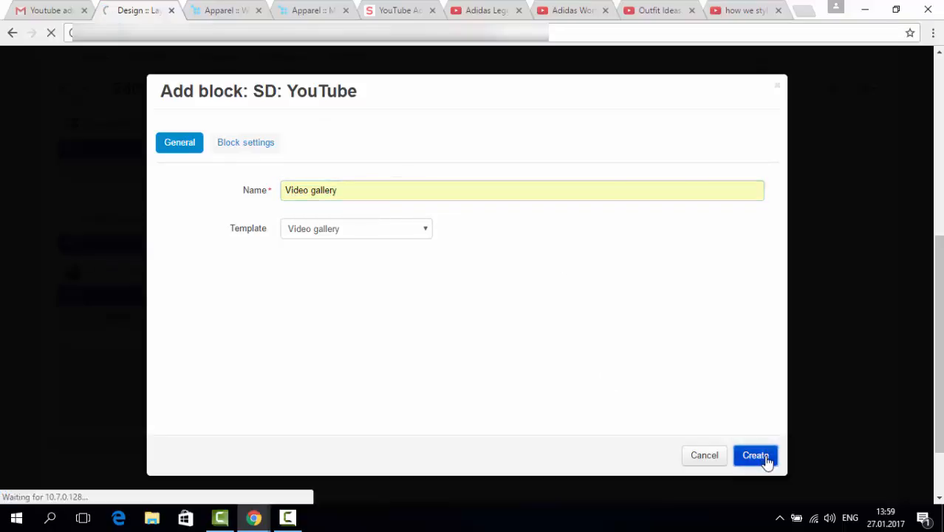
click(755, 455)
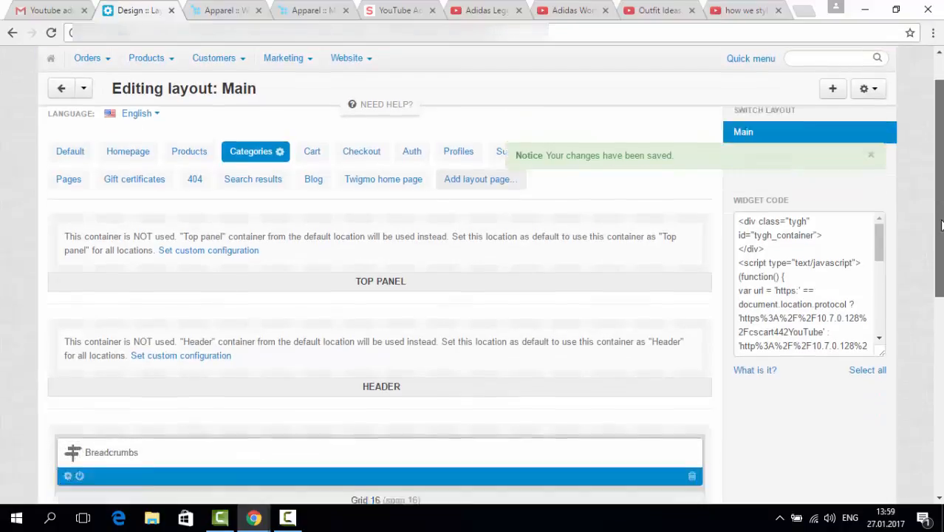
Step: Lower the Video gallery block's maximum number of videos from 6 to 3
scroll(down, 3)
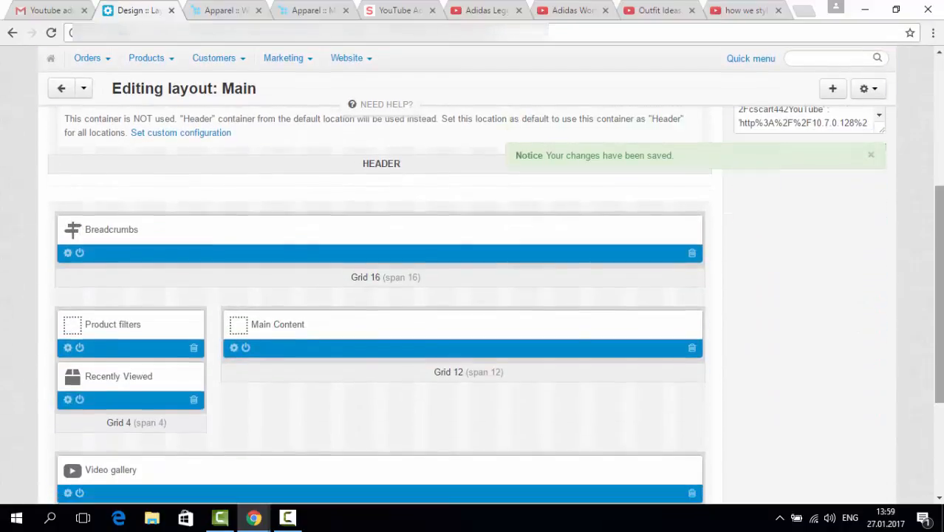
scroll(down, 3)
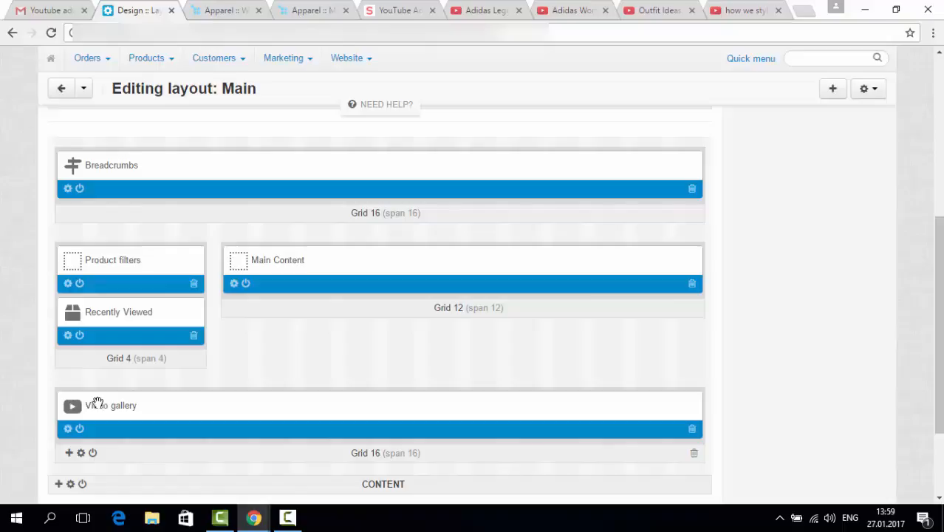
click(67, 429)
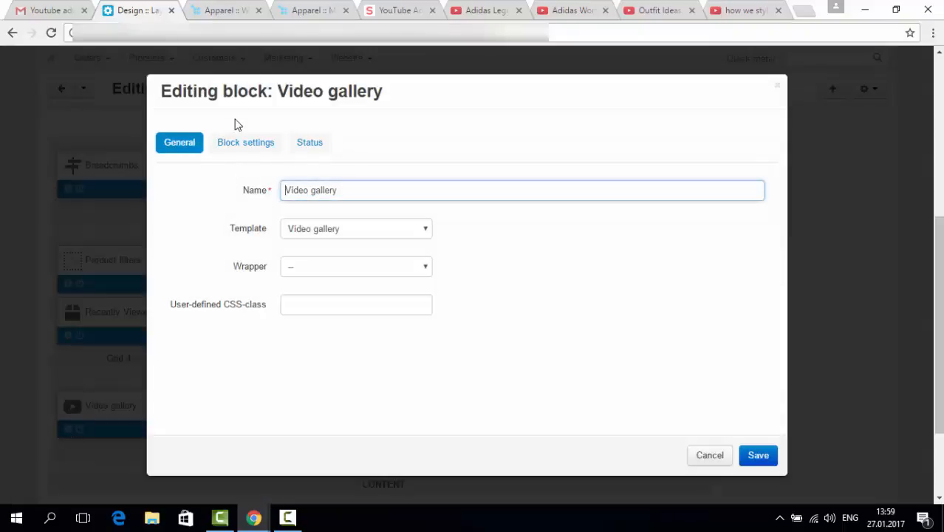
click(246, 142)
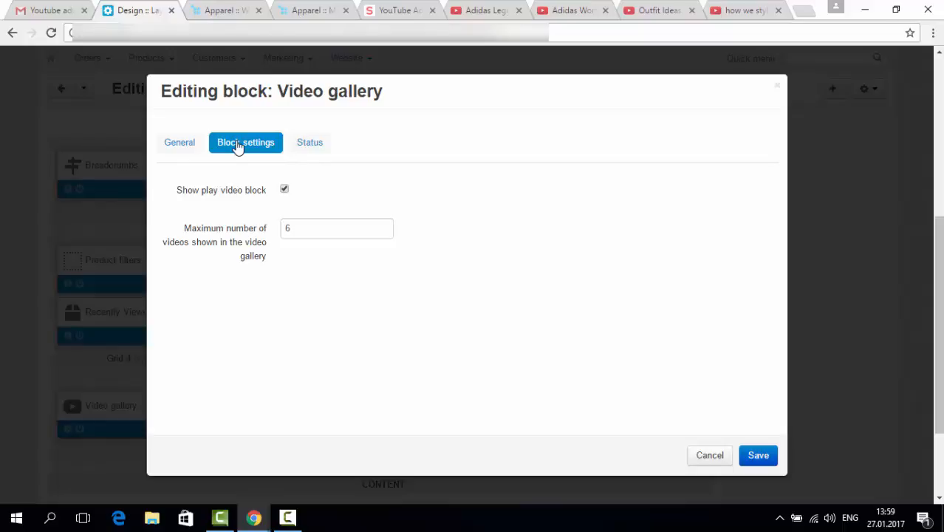
mouse_move(177, 227)
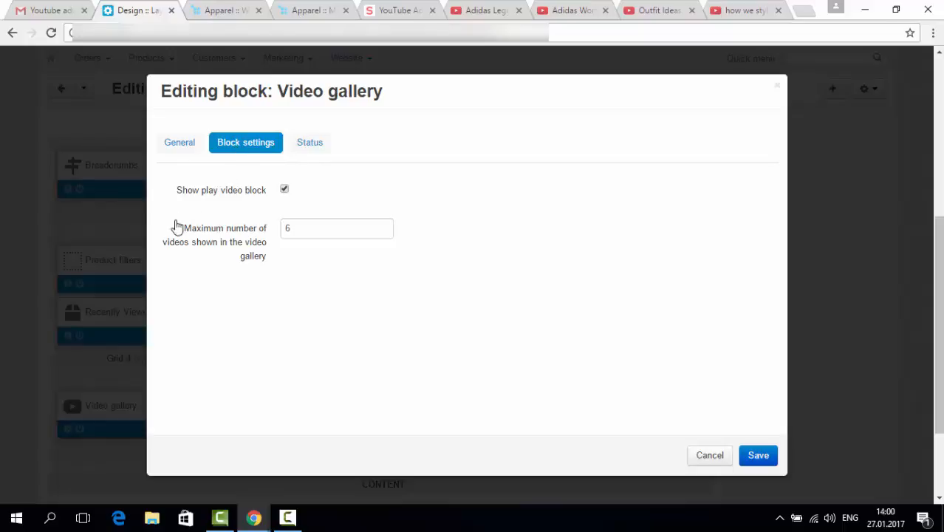
mouse_move(269, 209)
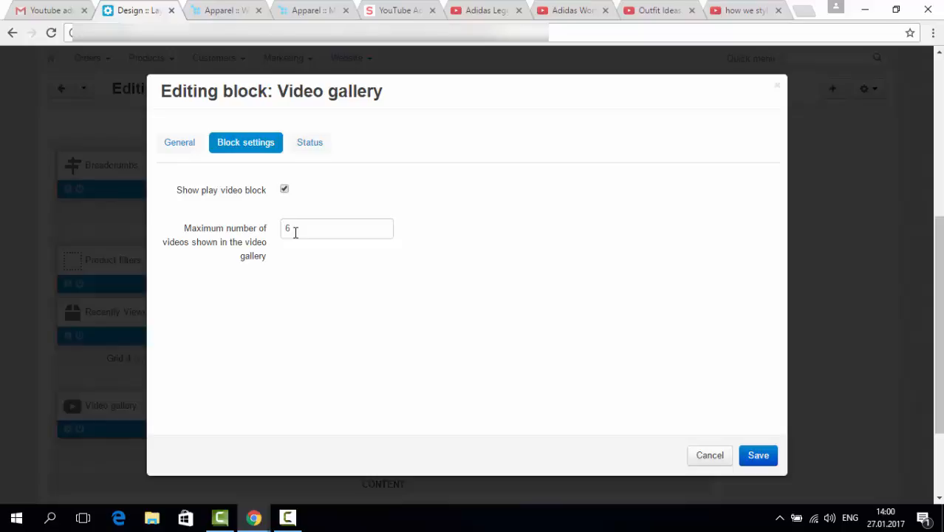
click(336, 227)
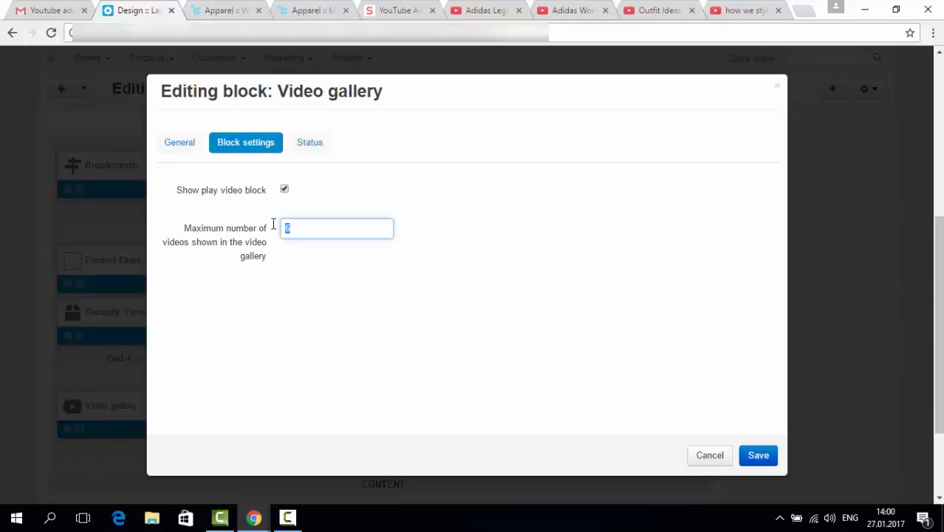
text(3)
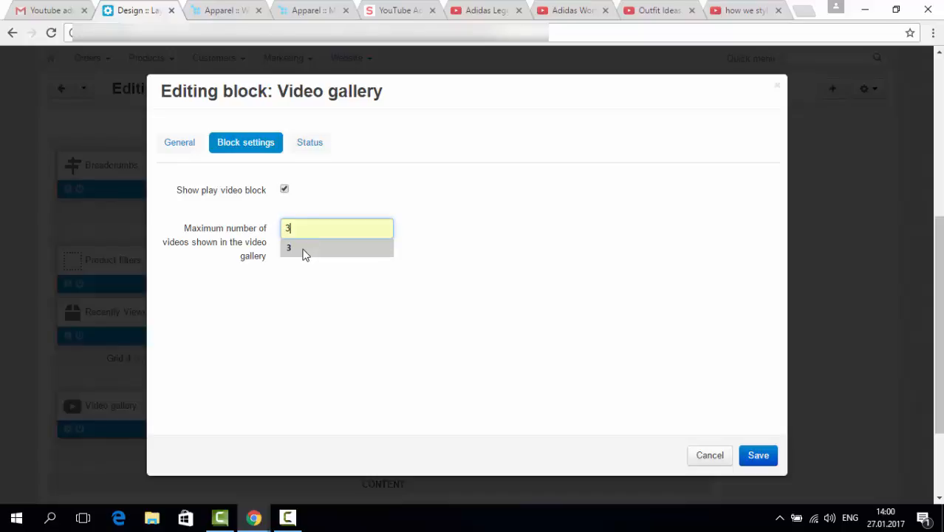
click(289, 247)
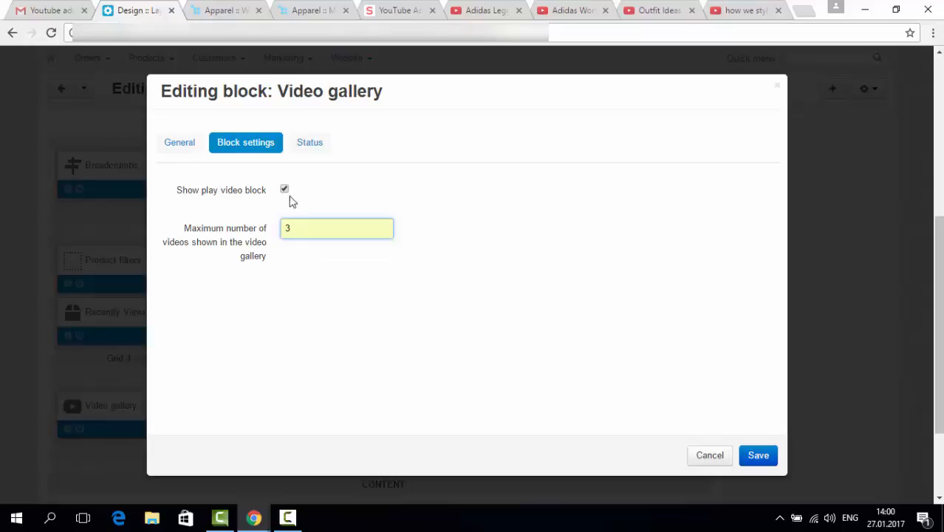
mouse_move(298, 200)
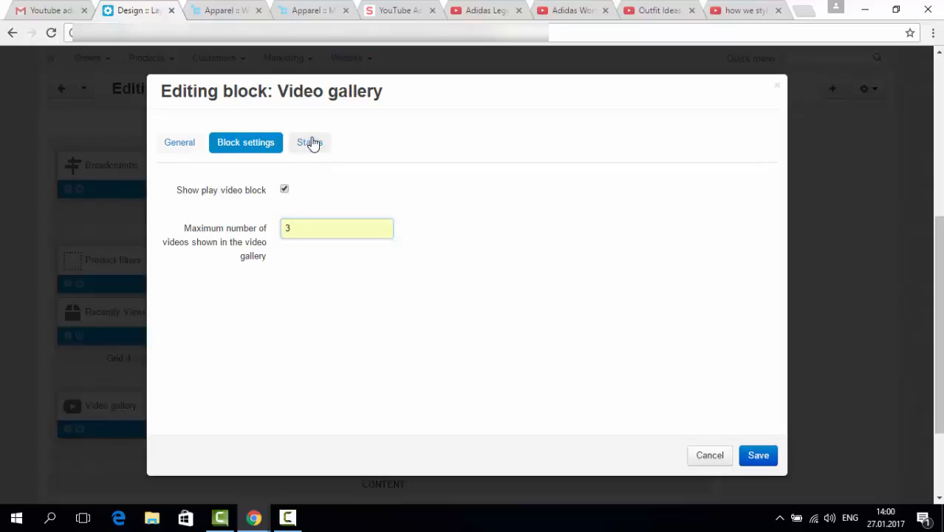
click(310, 142)
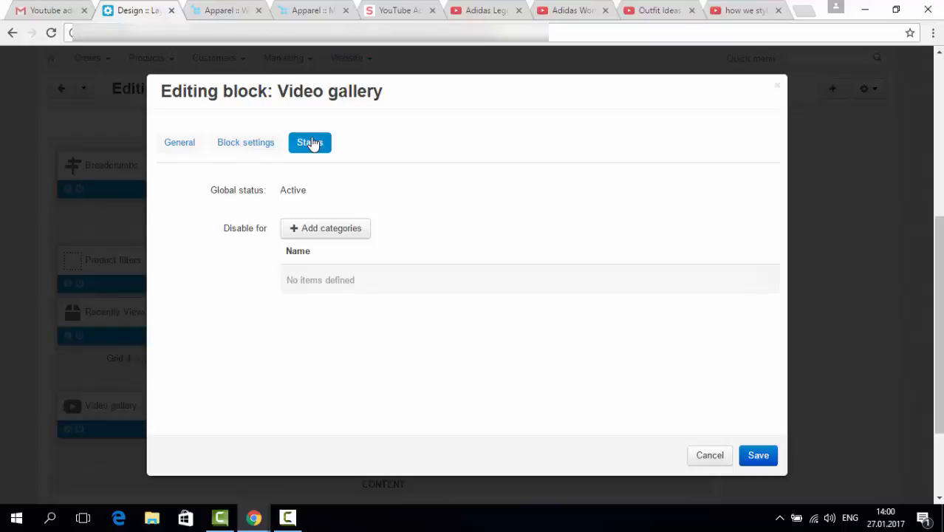
mouse_move(325, 227)
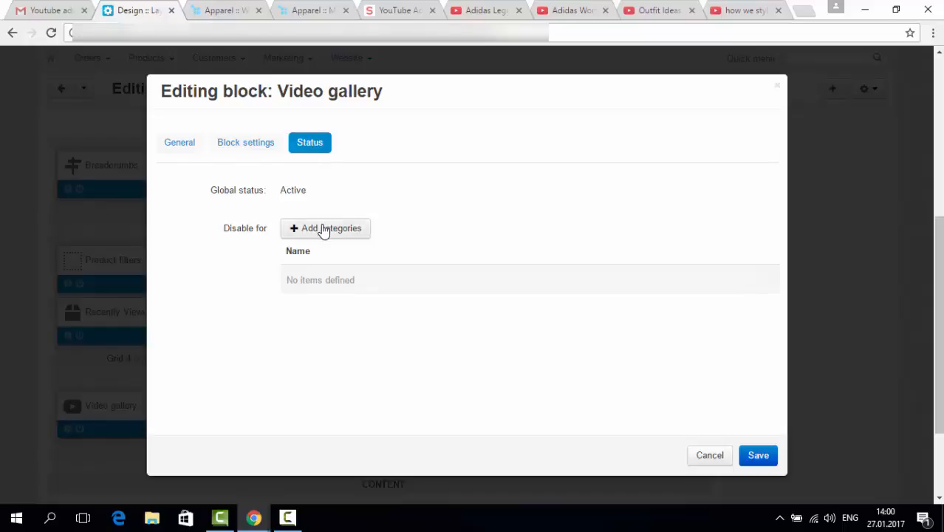
Step: Disable the Video gallery block for the Monitors category and save the block
click(325, 228)
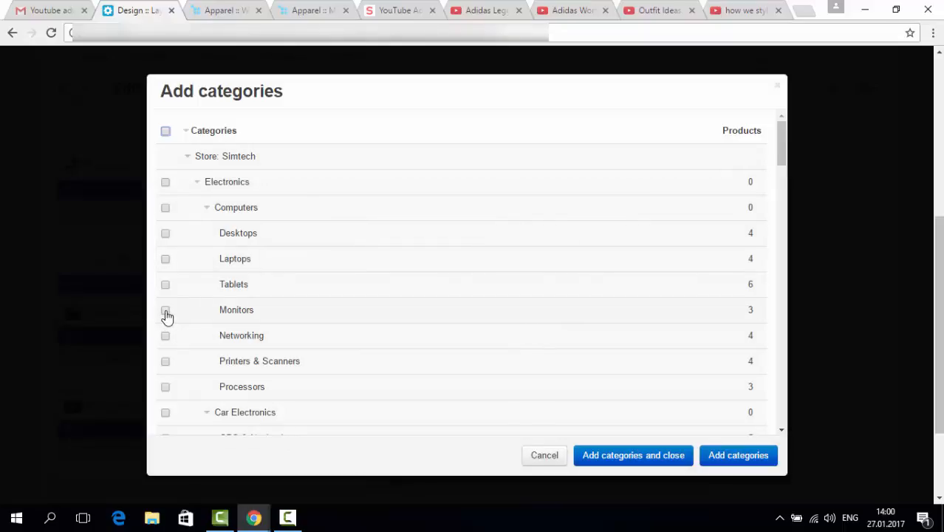
click(164, 310)
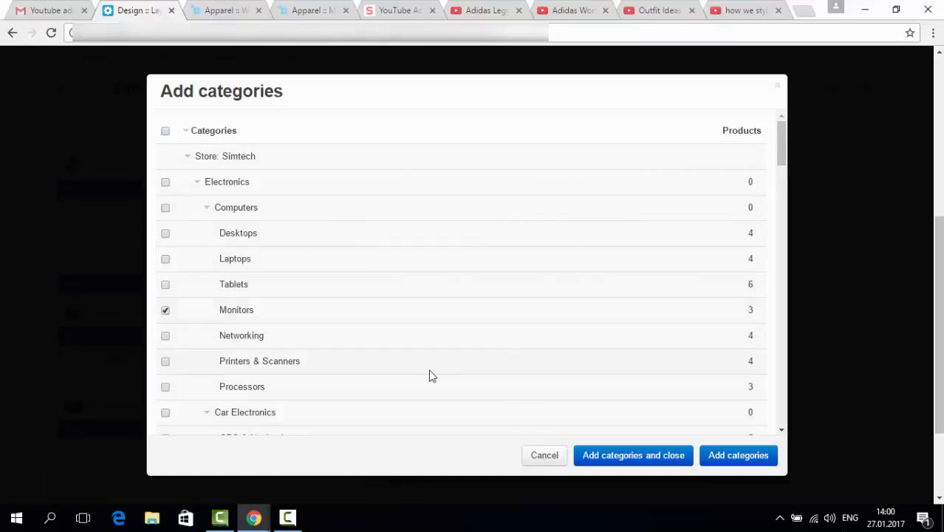
mouse_move(738, 455)
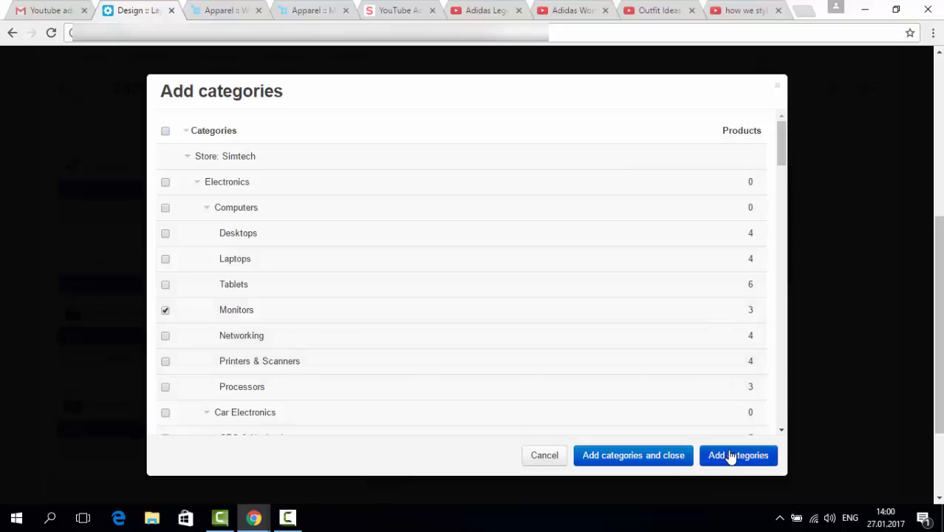
click(738, 455)
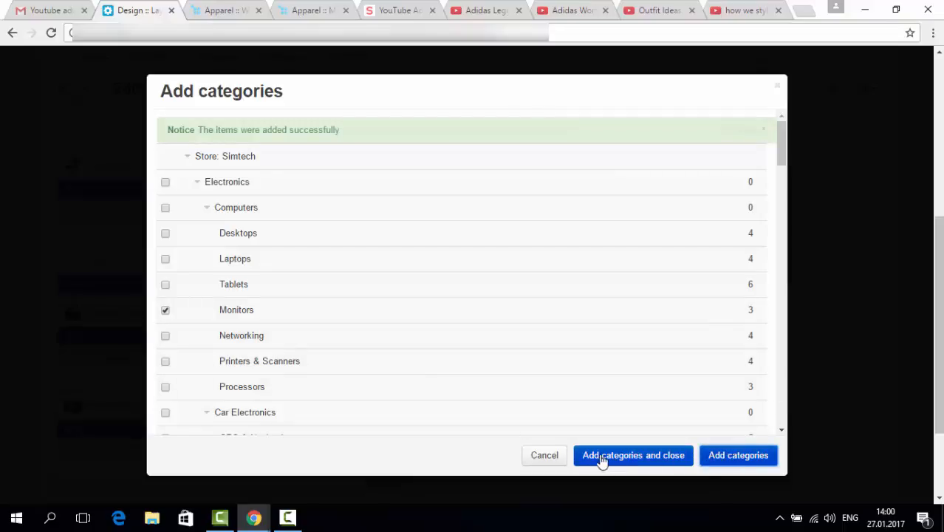
click(633, 455)
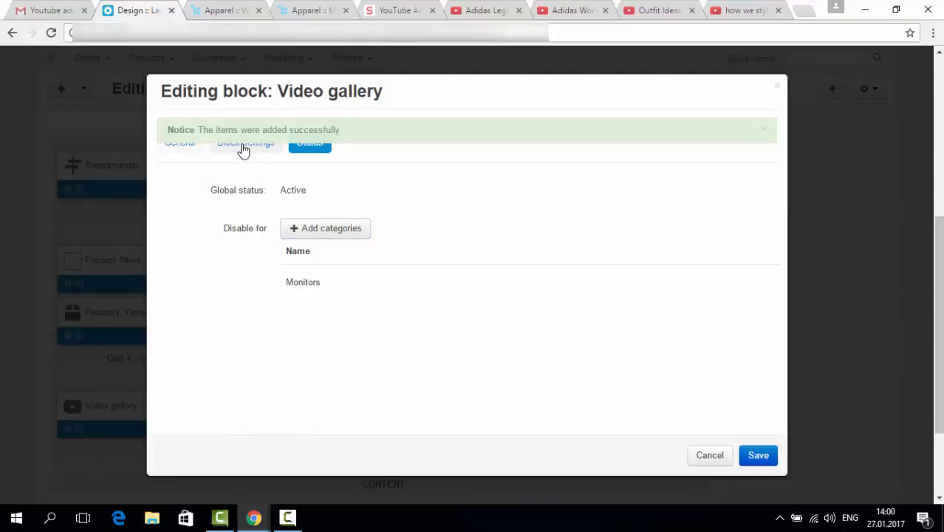
click(179, 142)
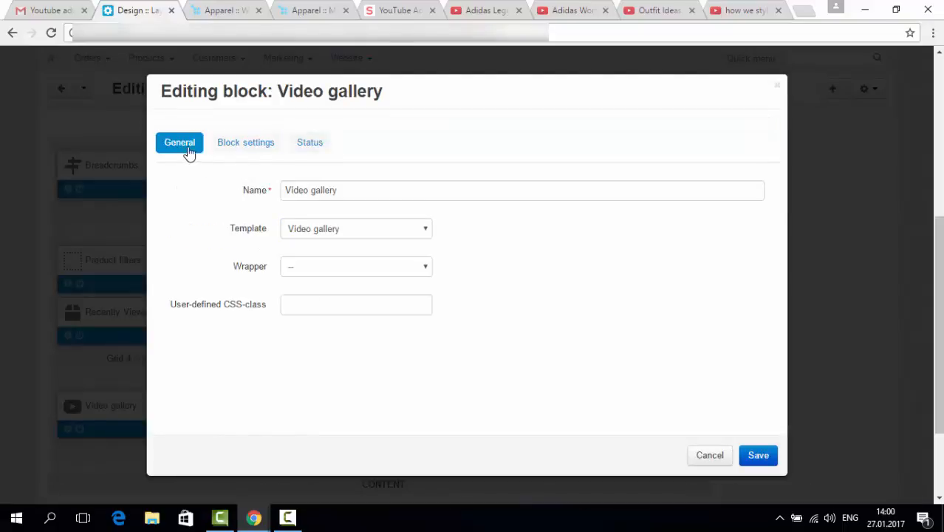
click(758, 455)
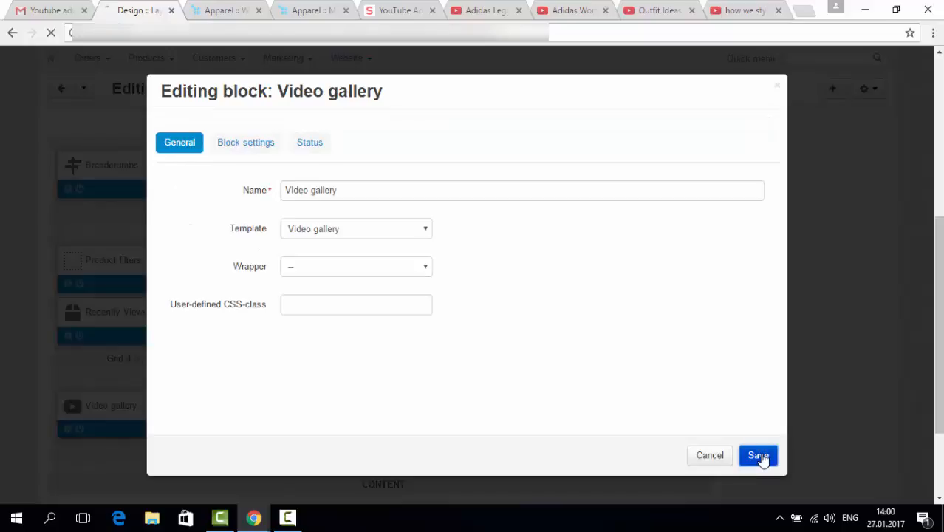
Step: Check the storefront category page showing the Video gallery with the Adidas leggings video
click(757, 455)
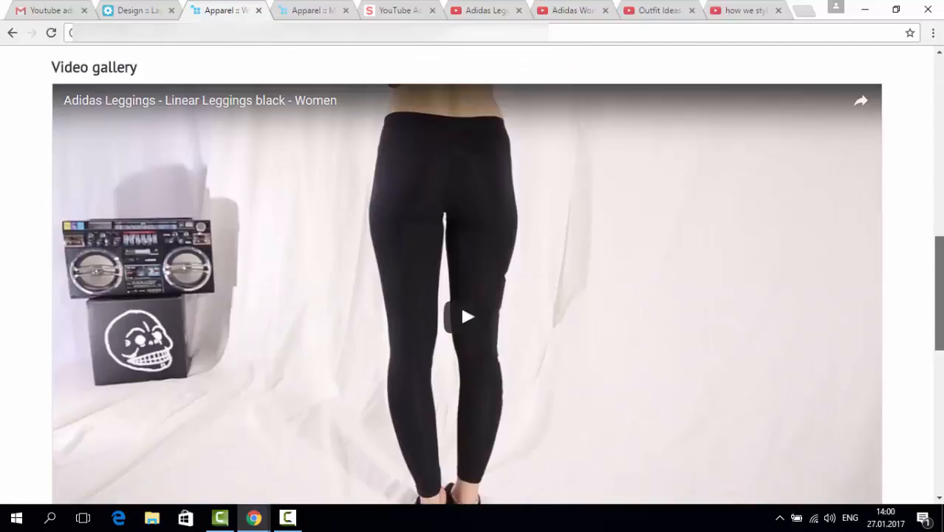
mouse_move(292, 137)
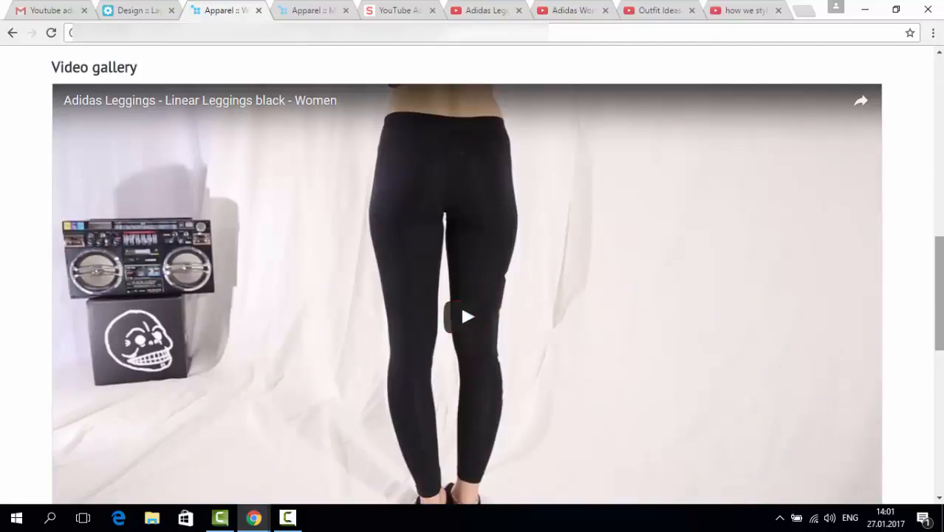
scroll(down, 3)
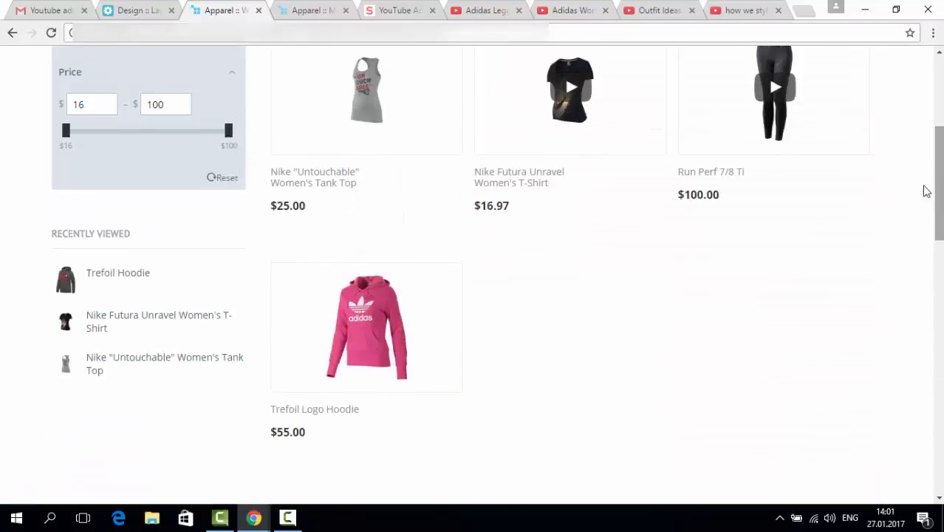
Step: Review the Video gallery block's settings (3 videos, disabled for Monitors) and save them
click(137, 10)
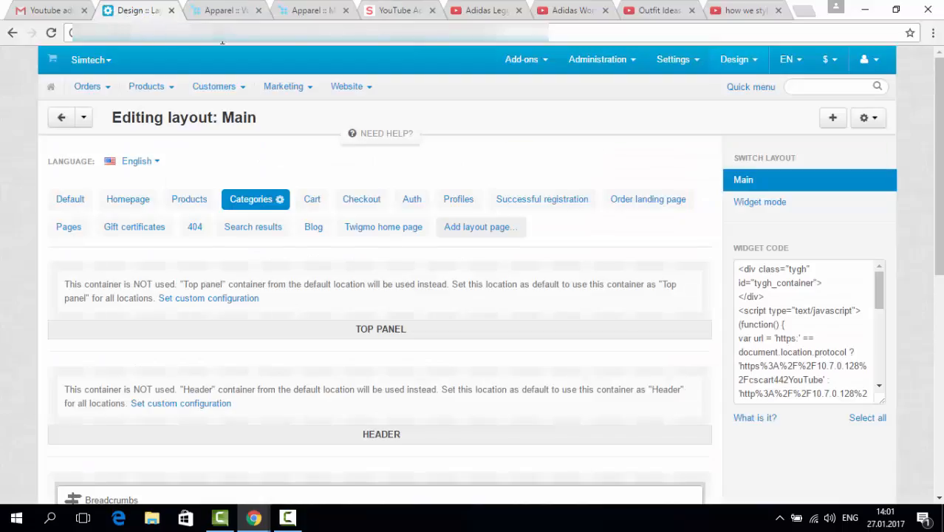
scroll(down, 3)
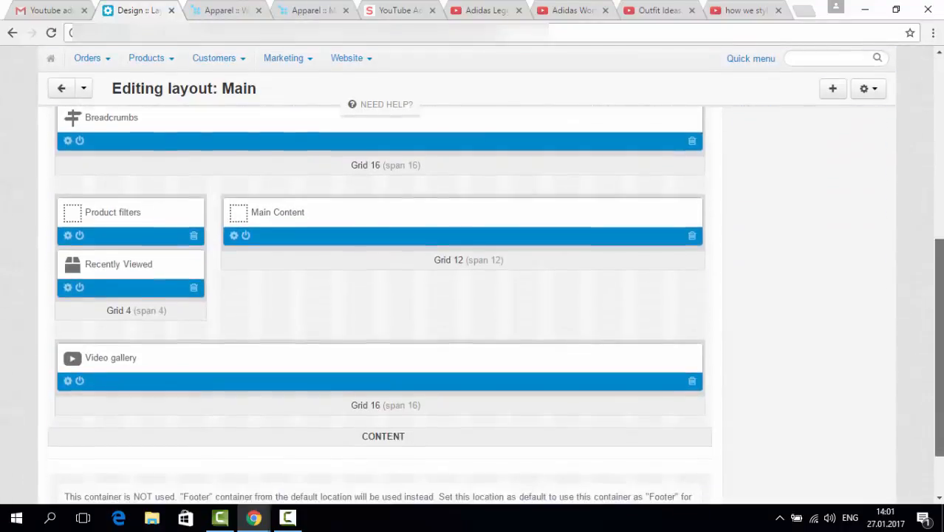
scroll(down, 3)
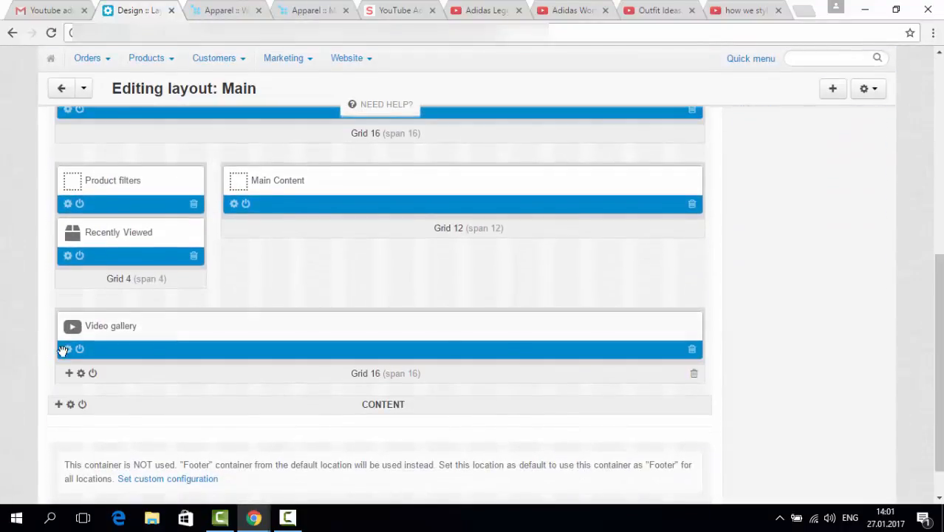
click(66, 348)
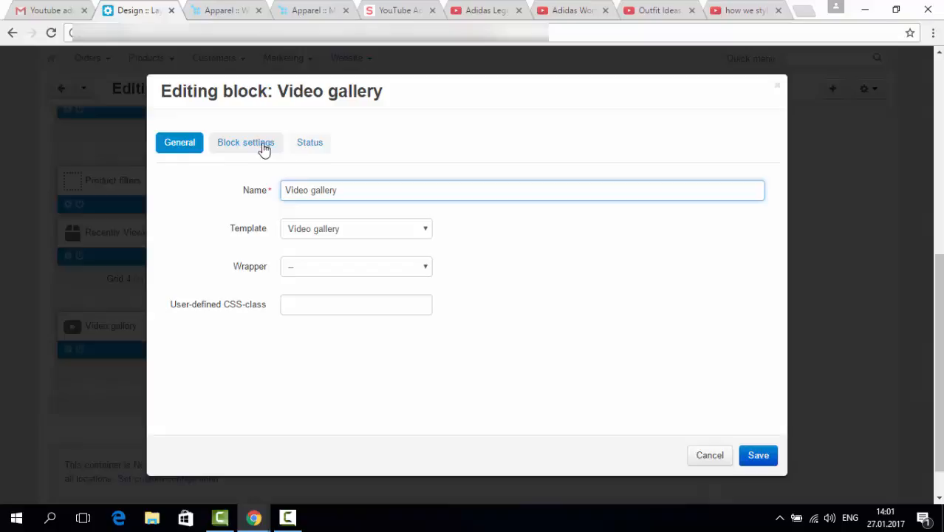
click(245, 142)
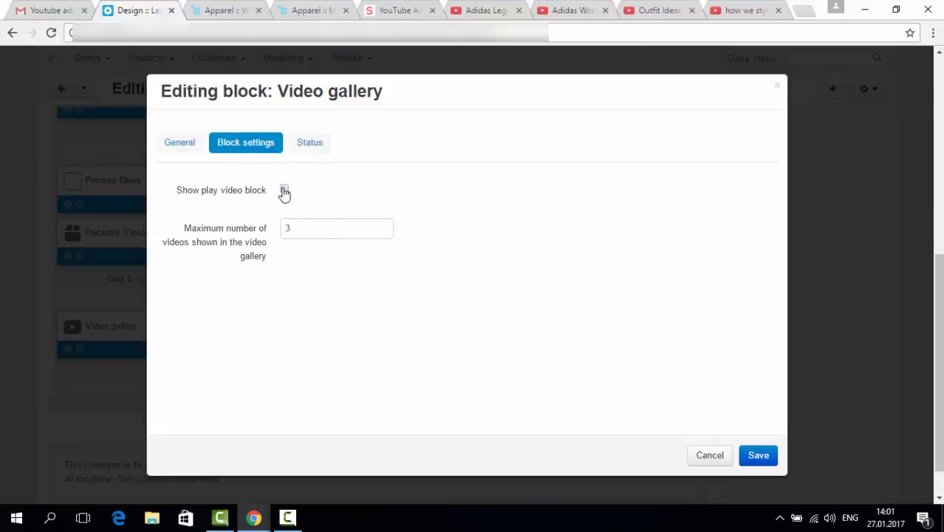
click(310, 142)
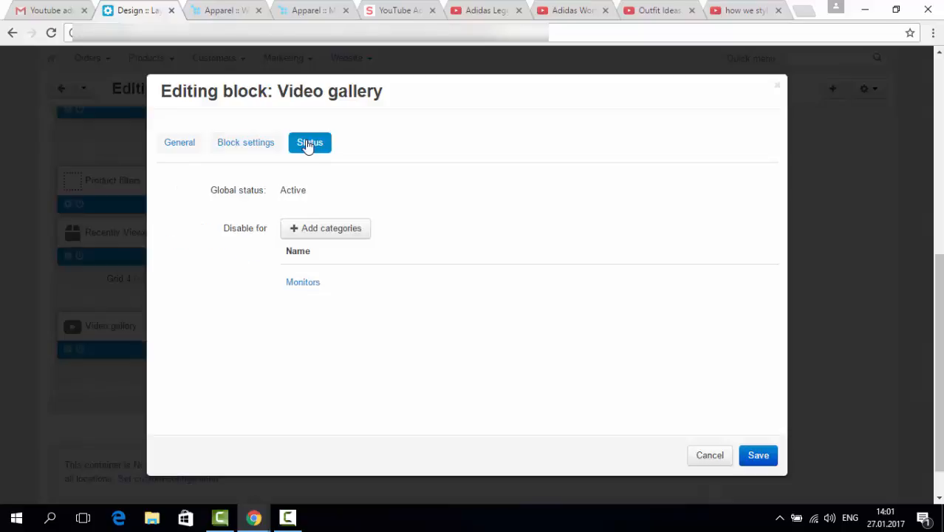
mouse_move(749, 443)
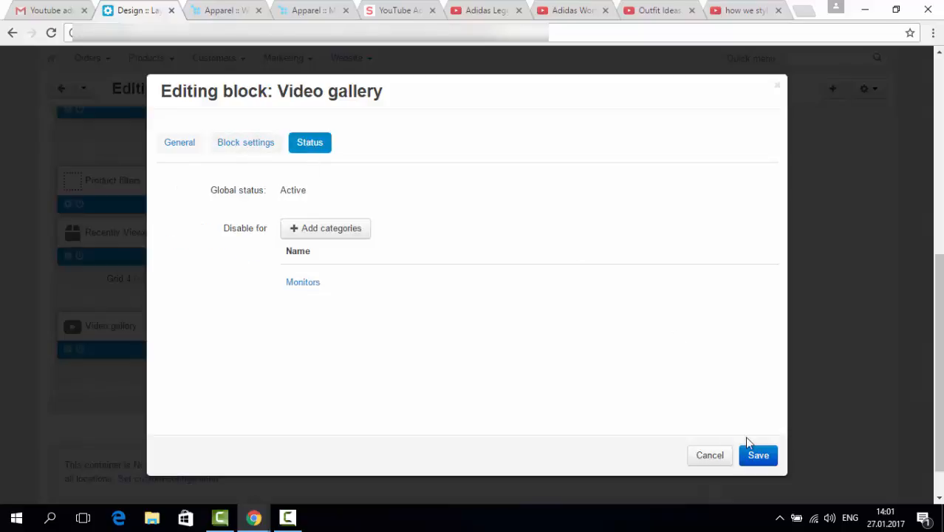
click(758, 455)
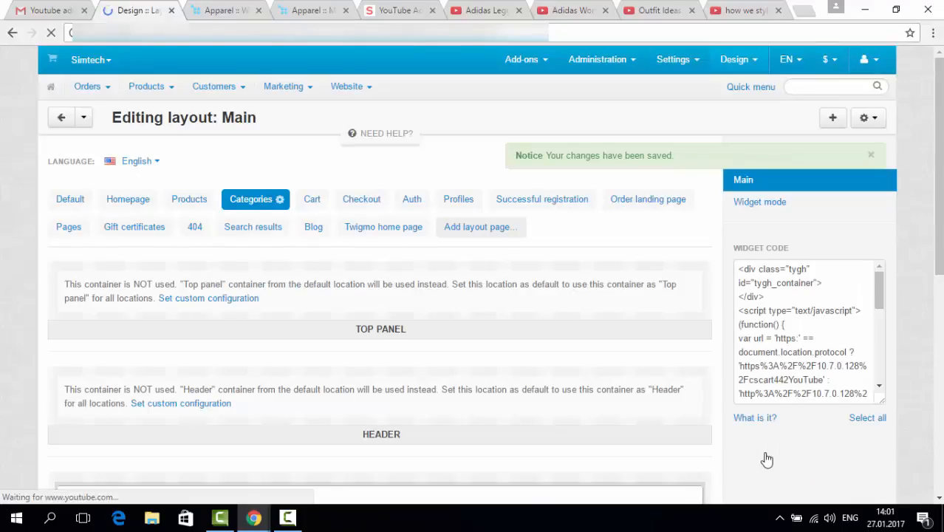
scroll(down, 3)
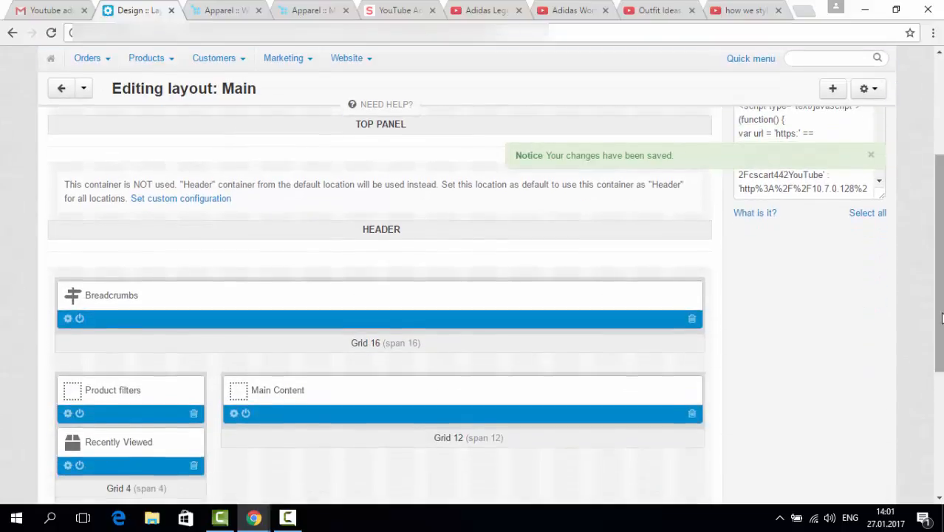
scroll(down, 3)
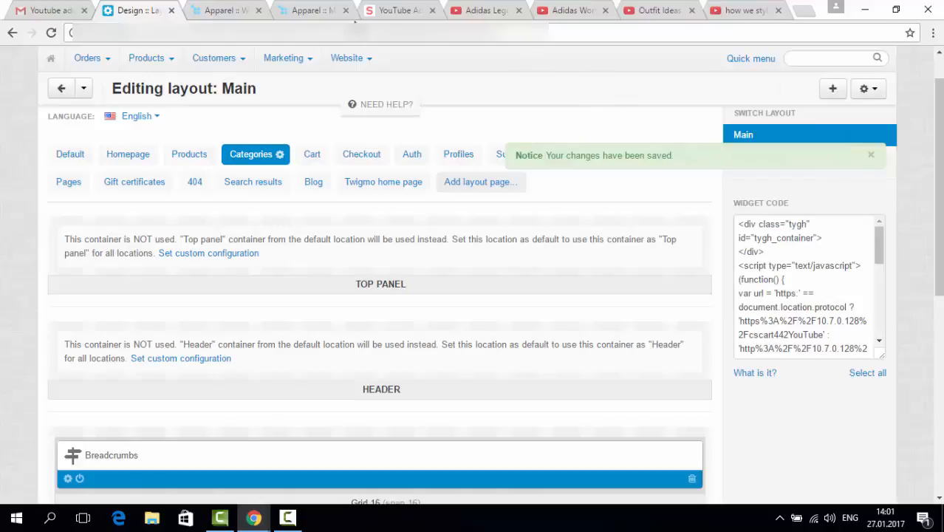
Step: View the Nike Futura T-Shirt's video page, then play the Run Perf 7/8 Ti video
click(225, 9)
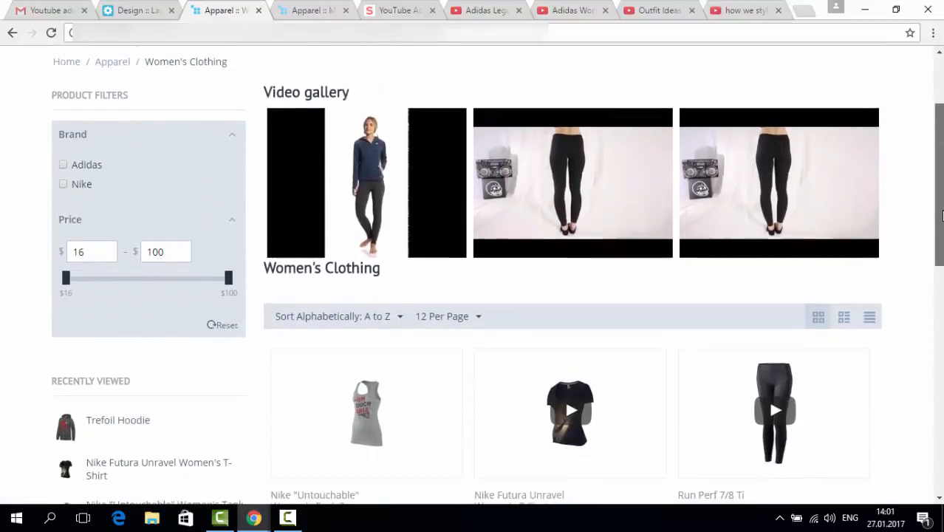
scroll(down, 3)
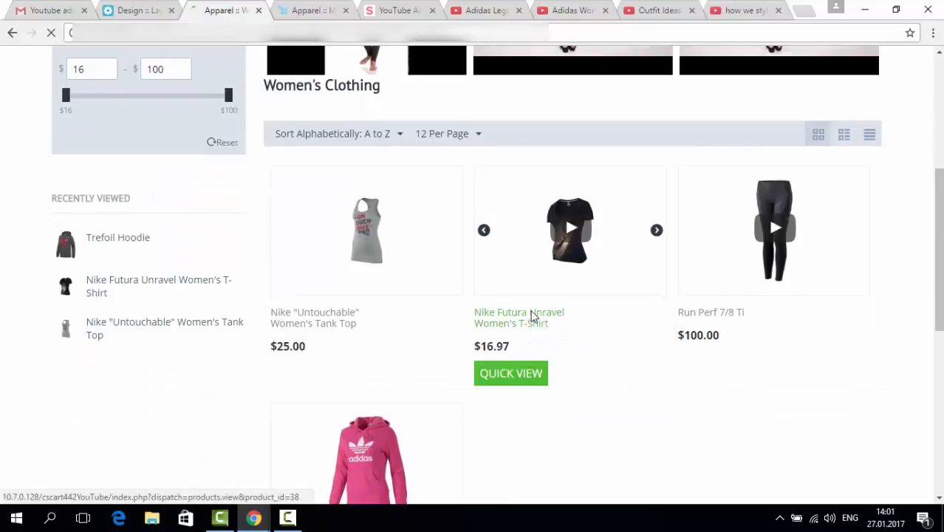
click(519, 317)
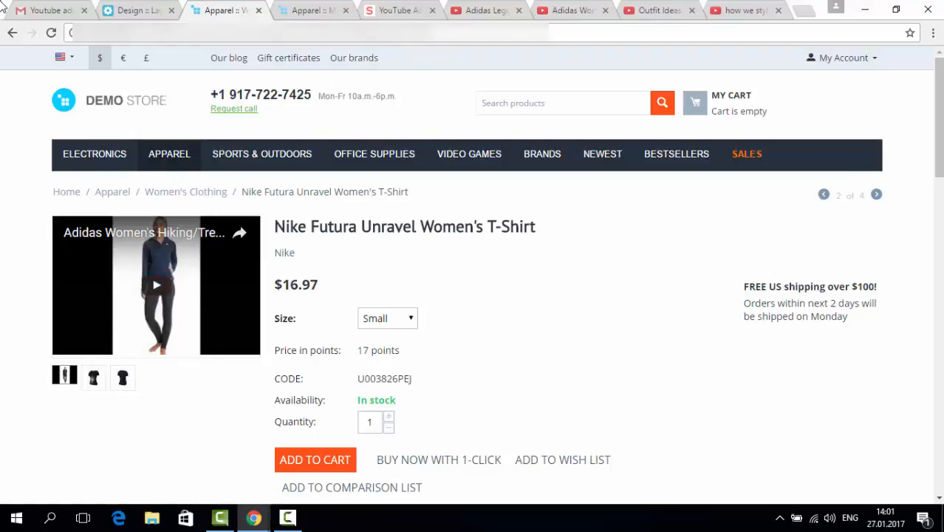
click(12, 33)
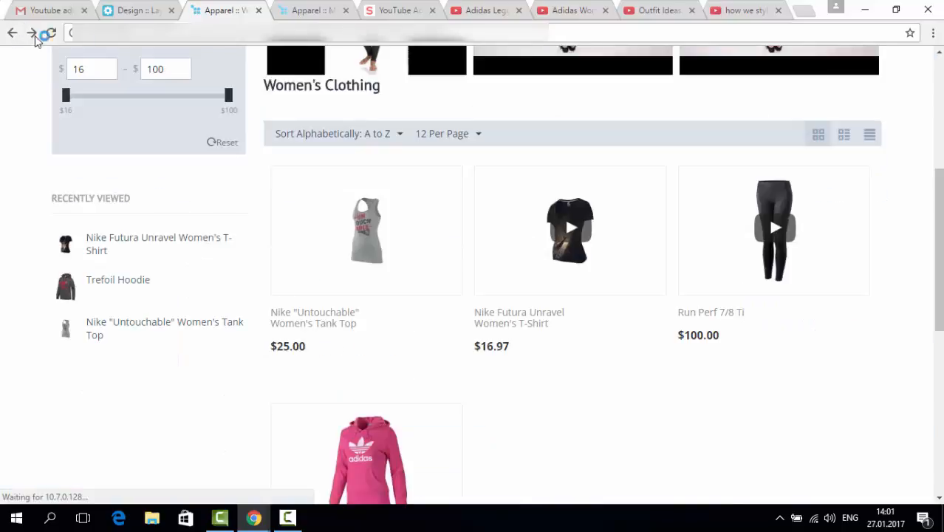
mouse_move(773, 240)
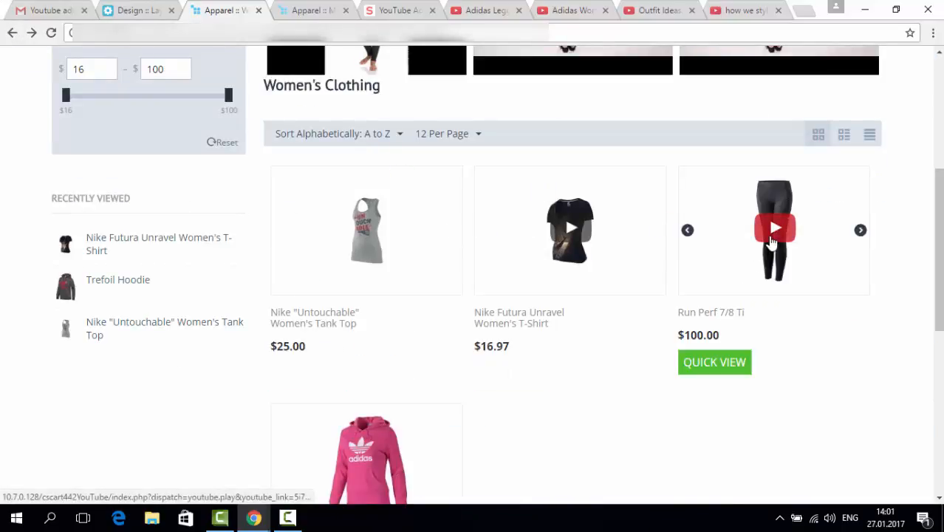
click(774, 227)
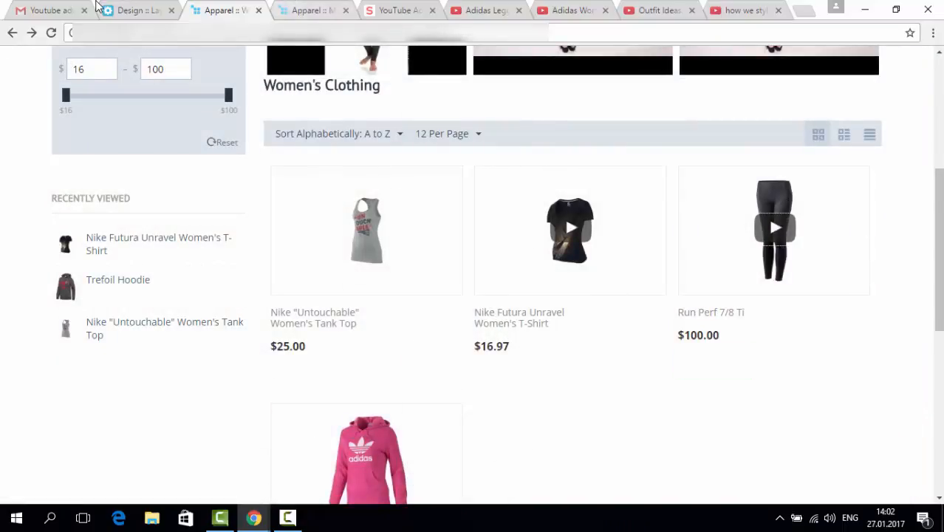
Step: From the admin tab, go to Add-ons > Manage add-ons to list the installed YouTube add-on
click(137, 10)
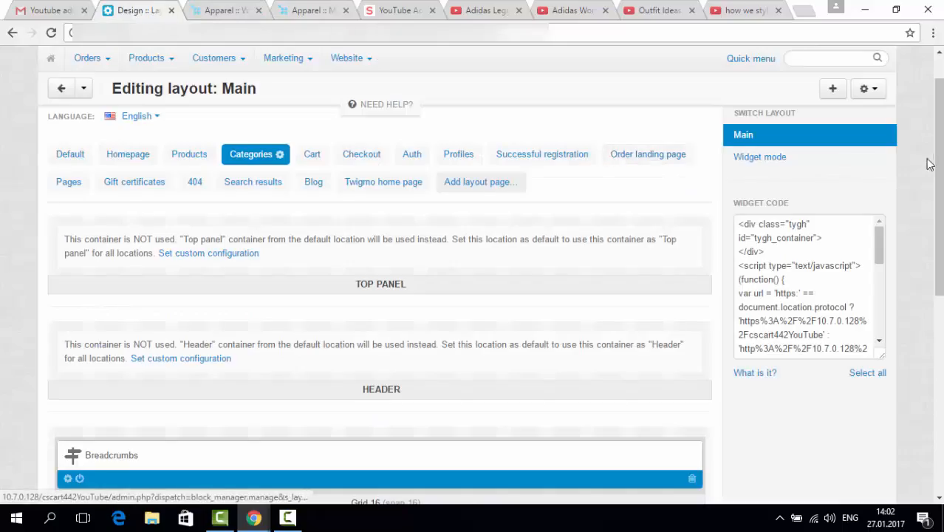
click(522, 59)
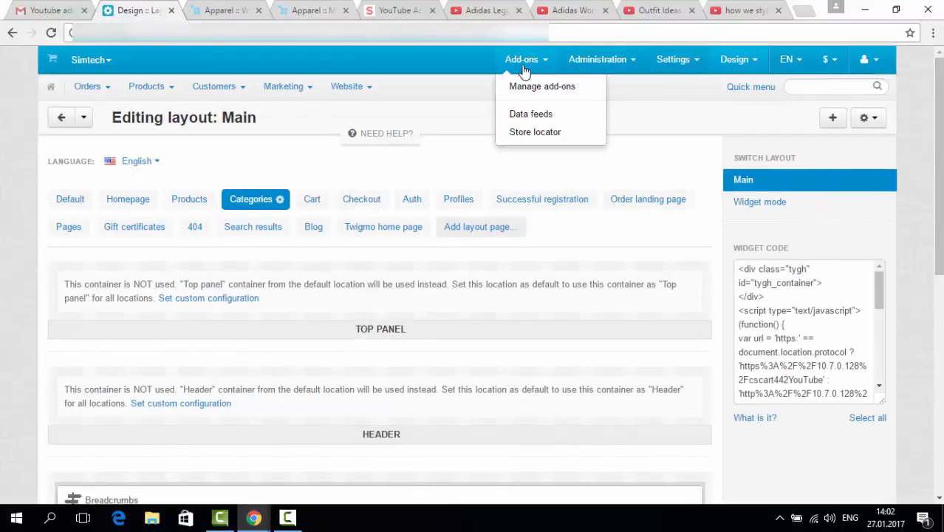
click(541, 87)
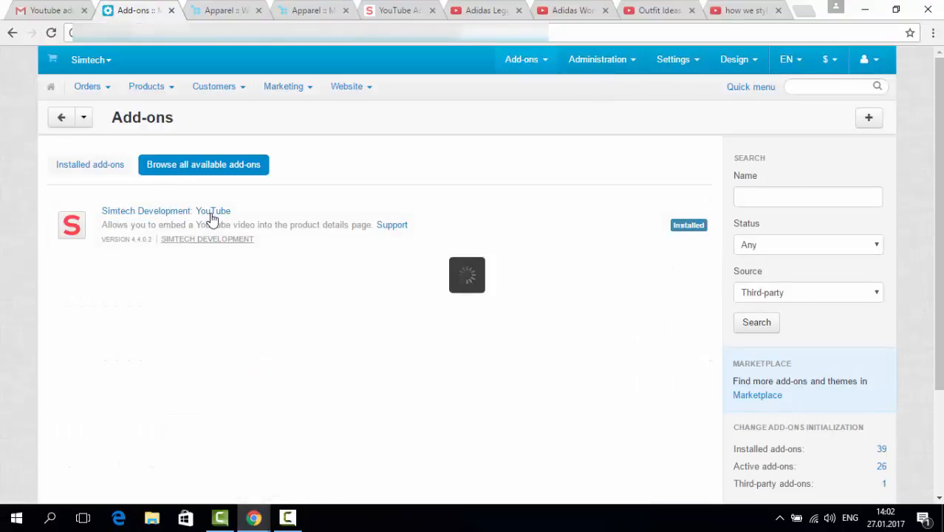
Step: Save YouTube add-on settings with controls, titles and list videos on, autoplay off; view its marketplace page
click(166, 211)
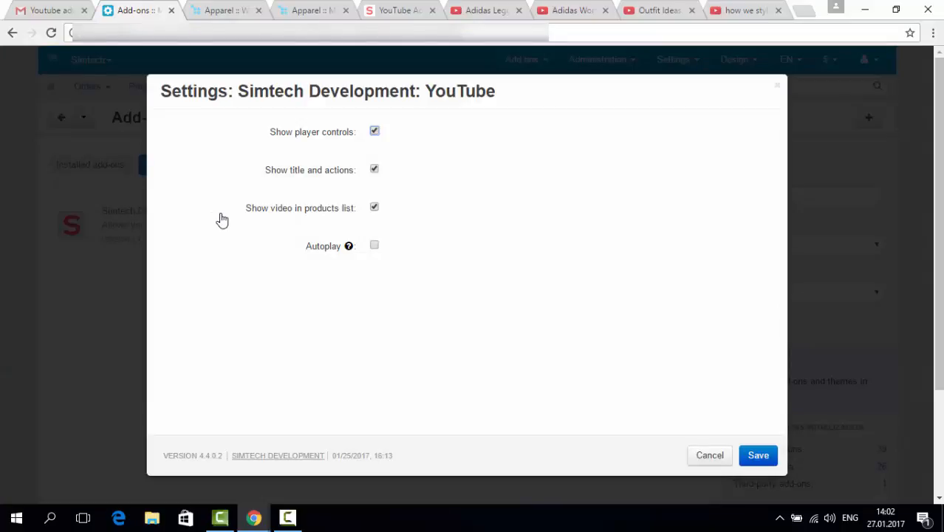
mouse_move(310, 190)
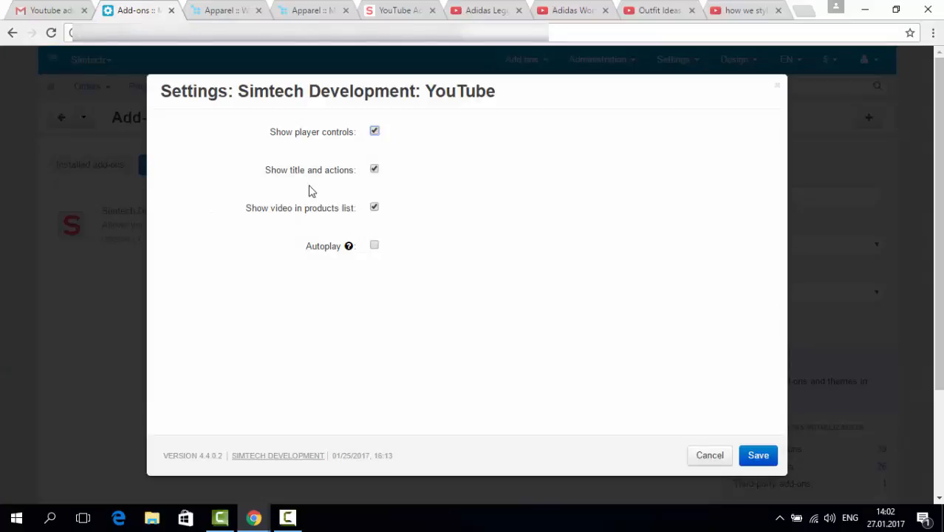
mouse_move(353, 152)
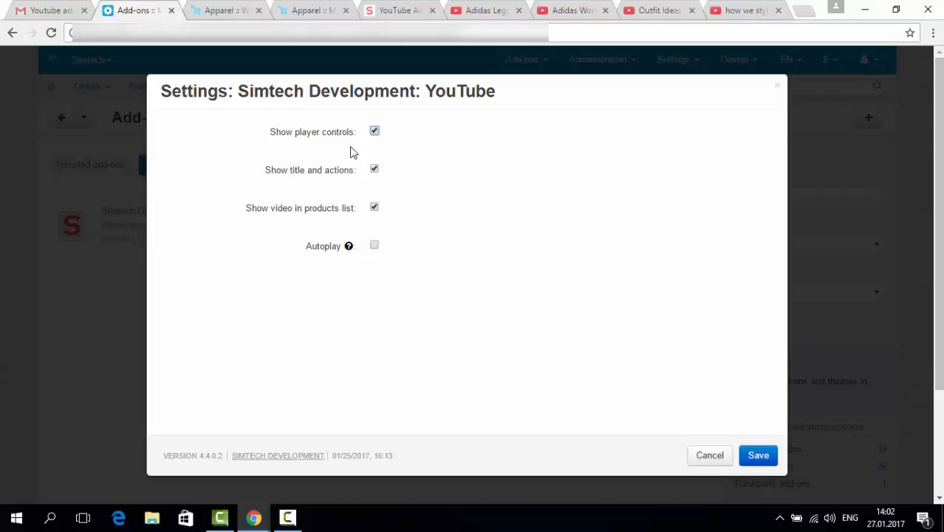
mouse_move(342, 183)
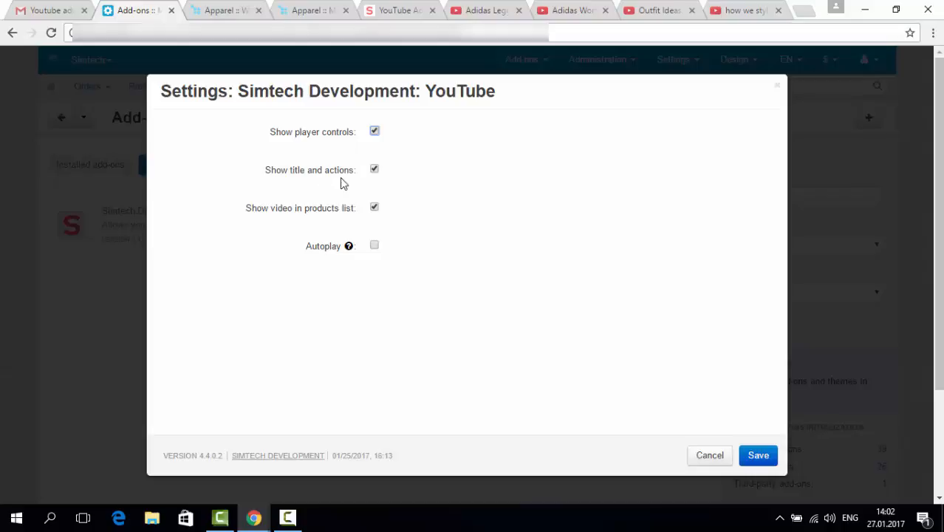
mouse_move(503, 63)
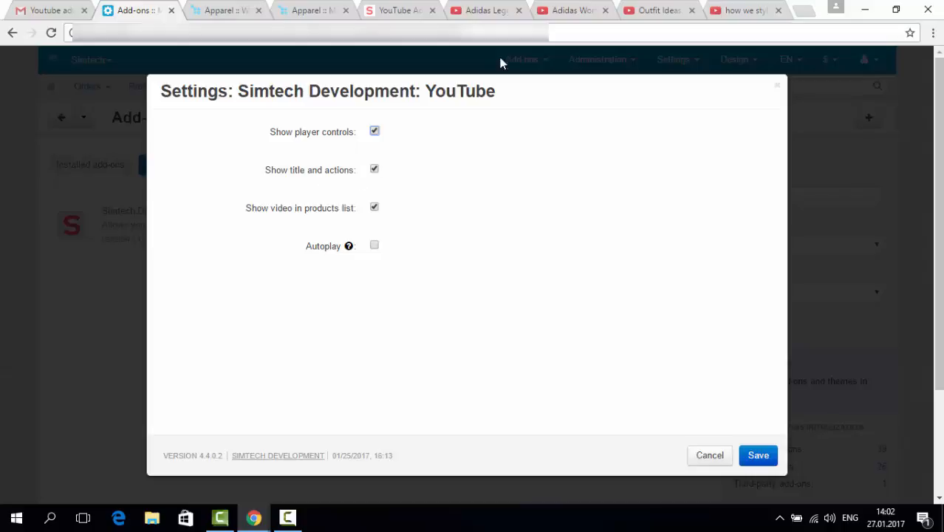
click(569, 10)
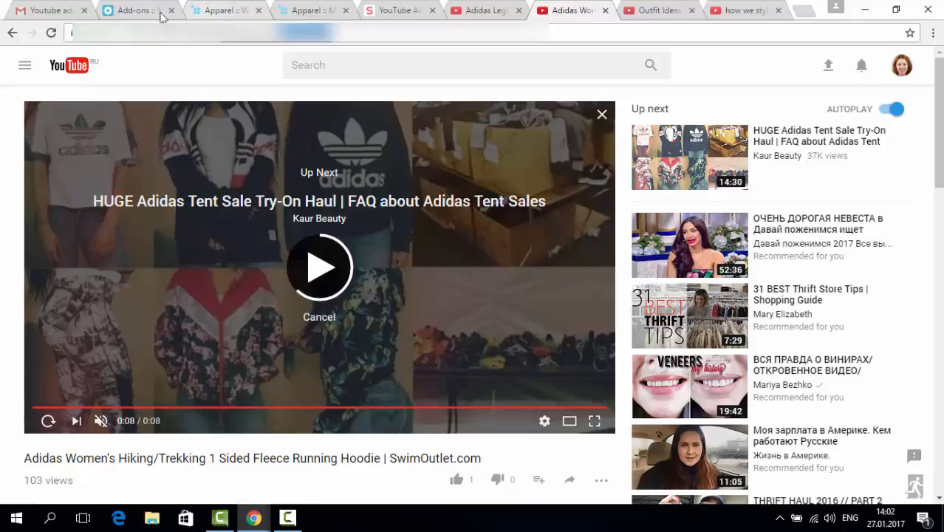
click(133, 10)
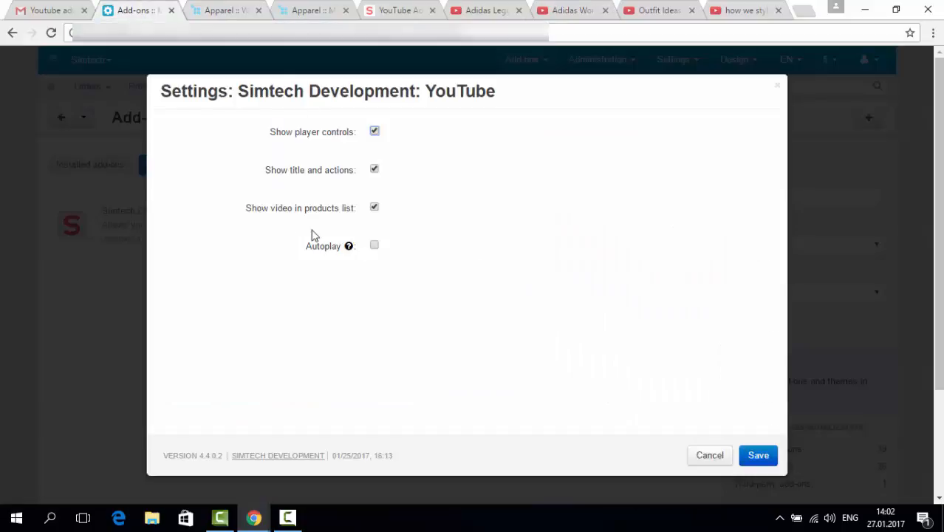
mouse_move(373, 236)
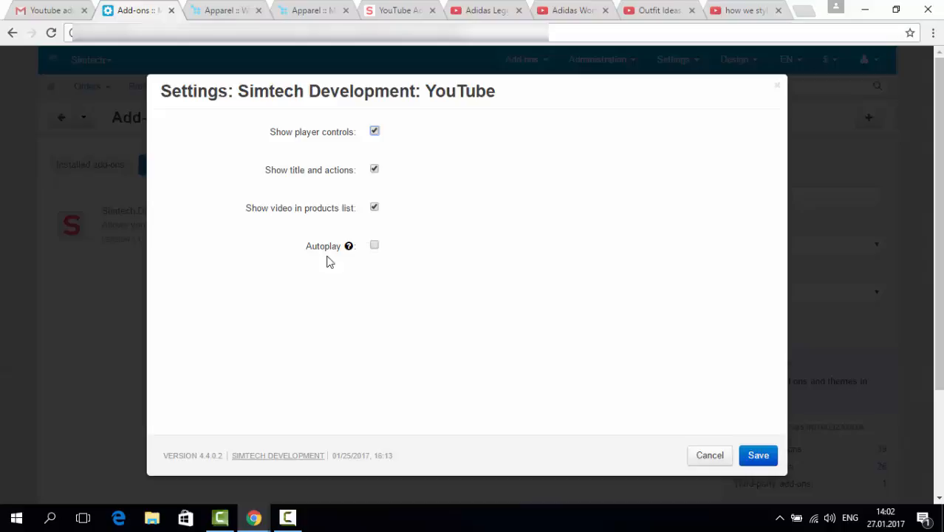
mouse_move(349, 261)
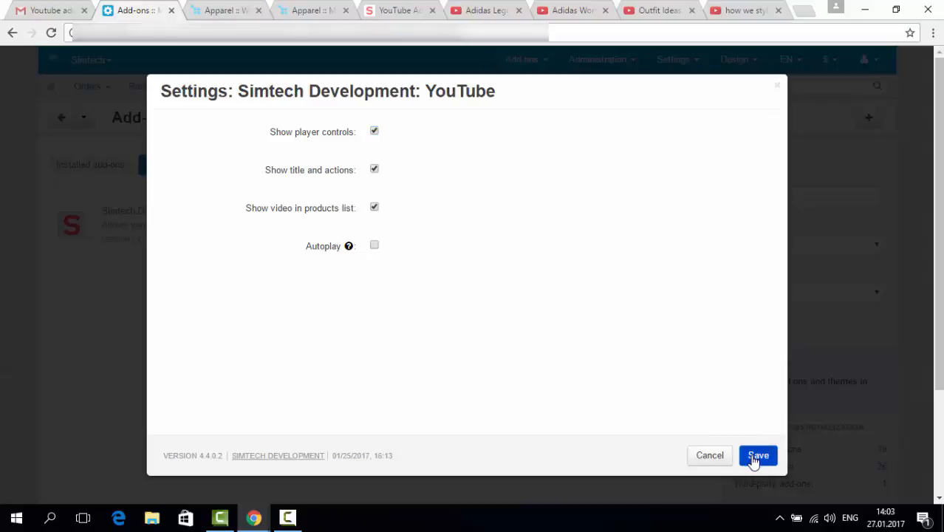
click(758, 456)
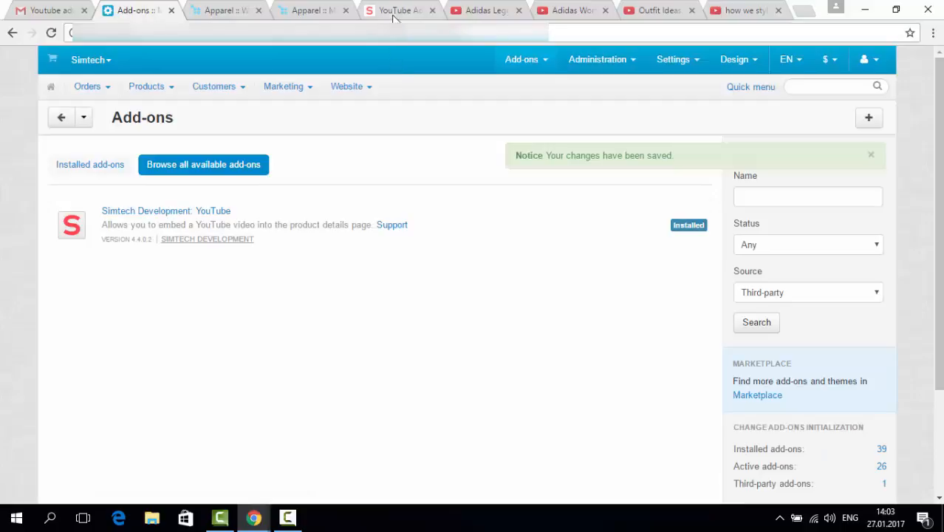
click(399, 11)
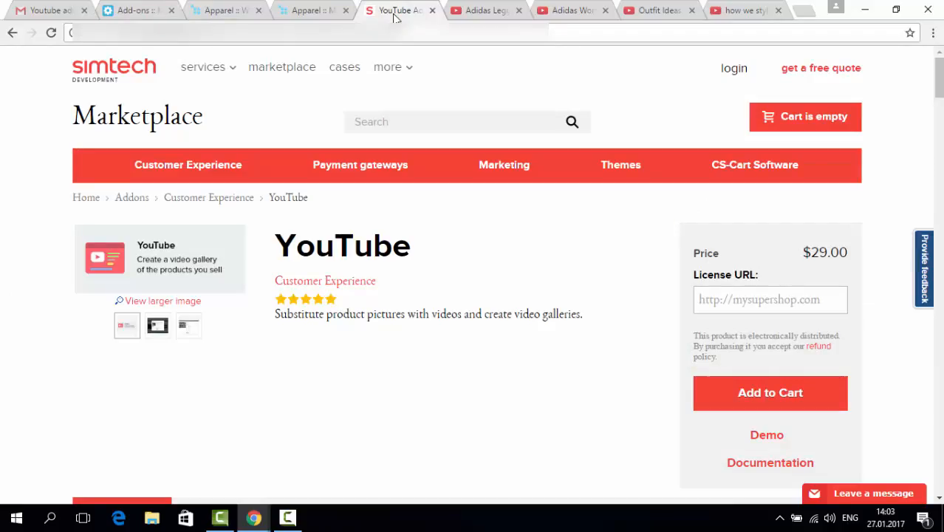